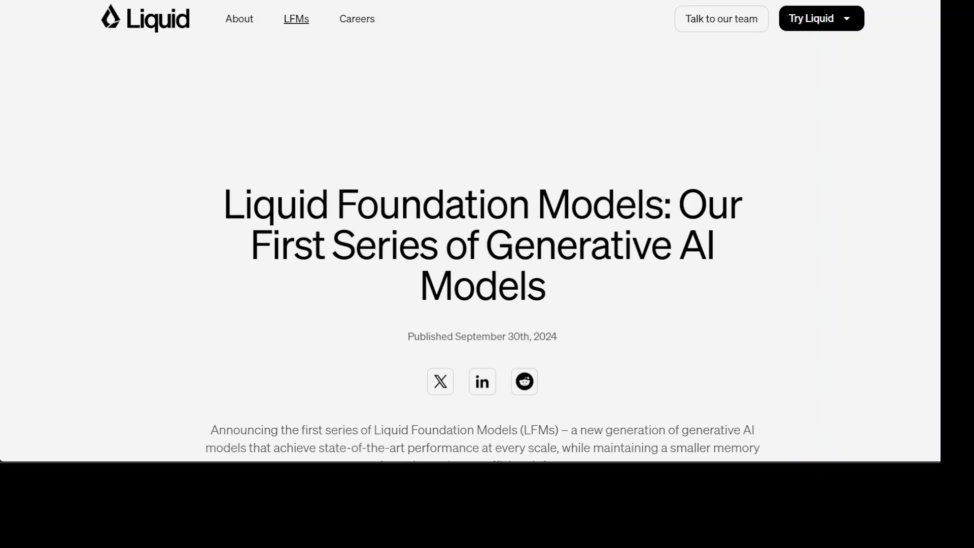
mouse_move(515, 147)
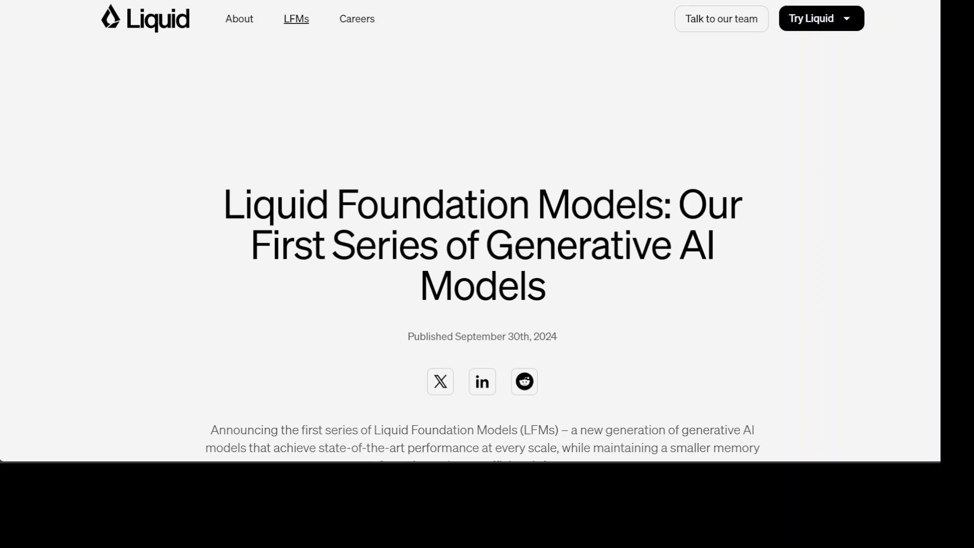
mouse_move(255, 129)
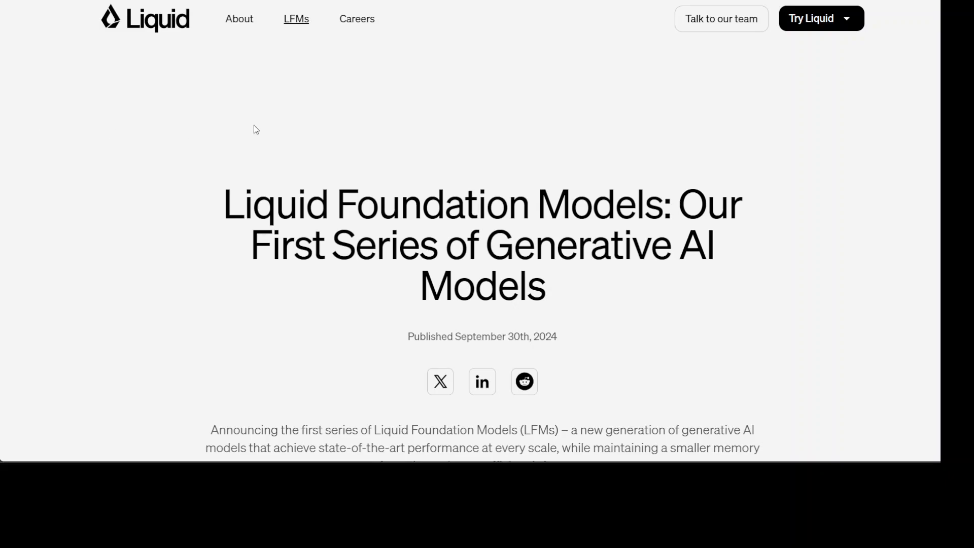
mouse_move(561, 88)
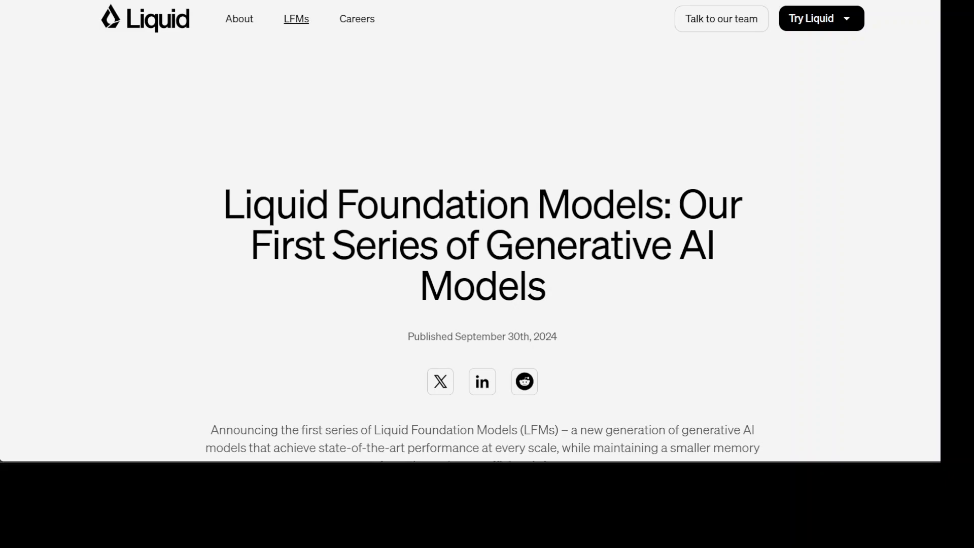
Scroll the blog post down to the LFM-40B benchmark table showing 32k context and 78.76 MMLU.
scroll("down", 3)
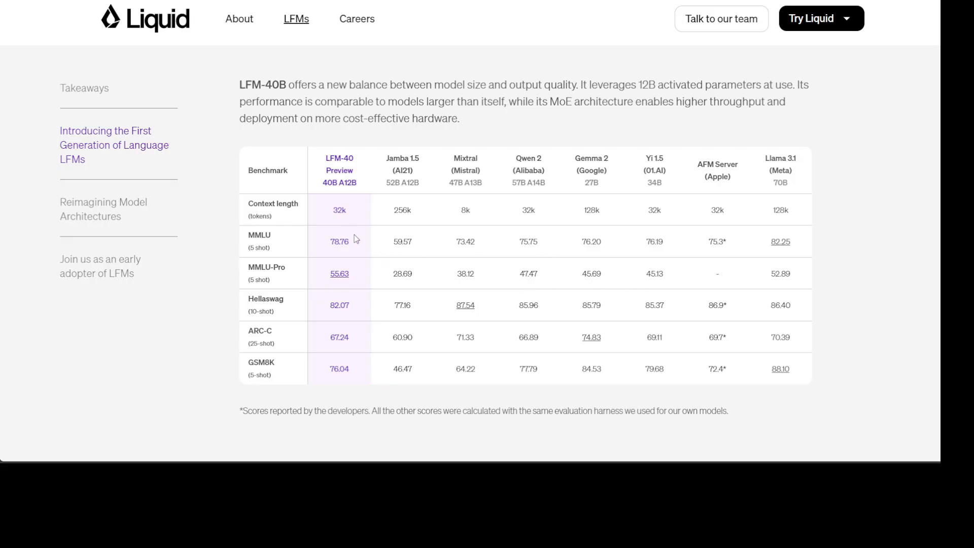
mouse_move(595, 260)
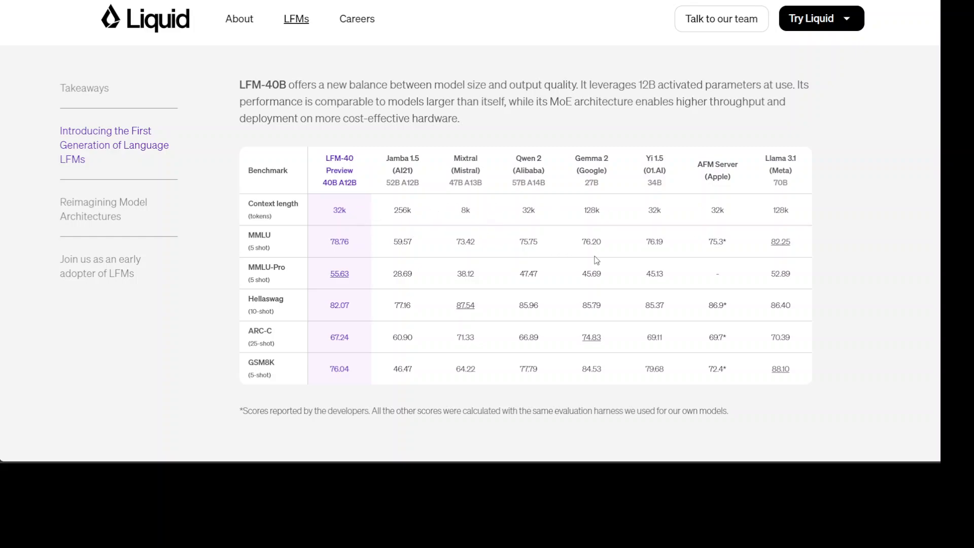
mouse_move(295, 230)
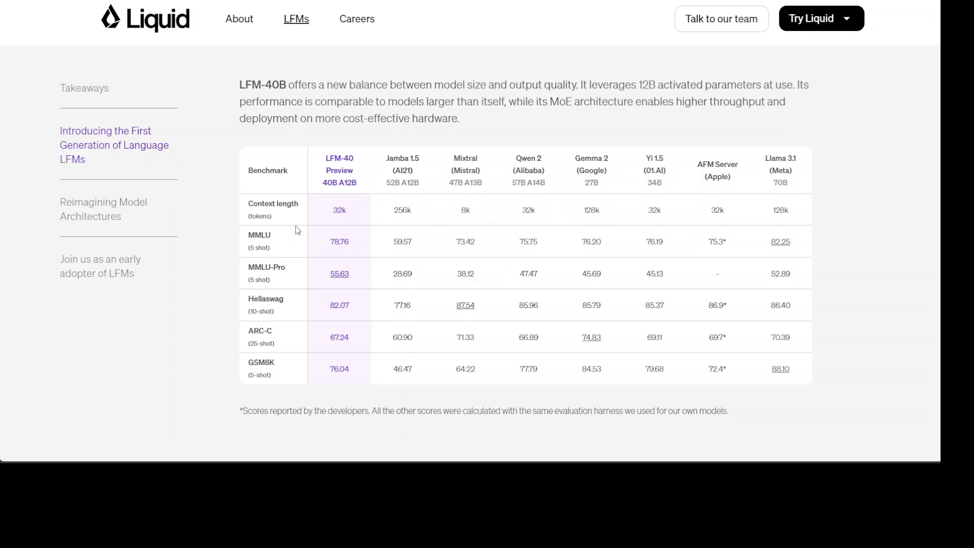
mouse_move(286, 234)
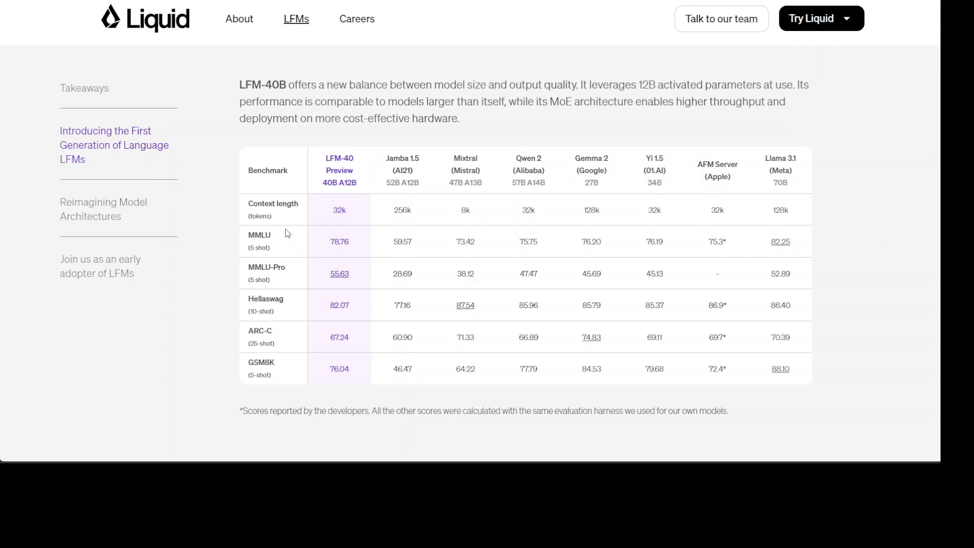
mouse_move(286, 310)
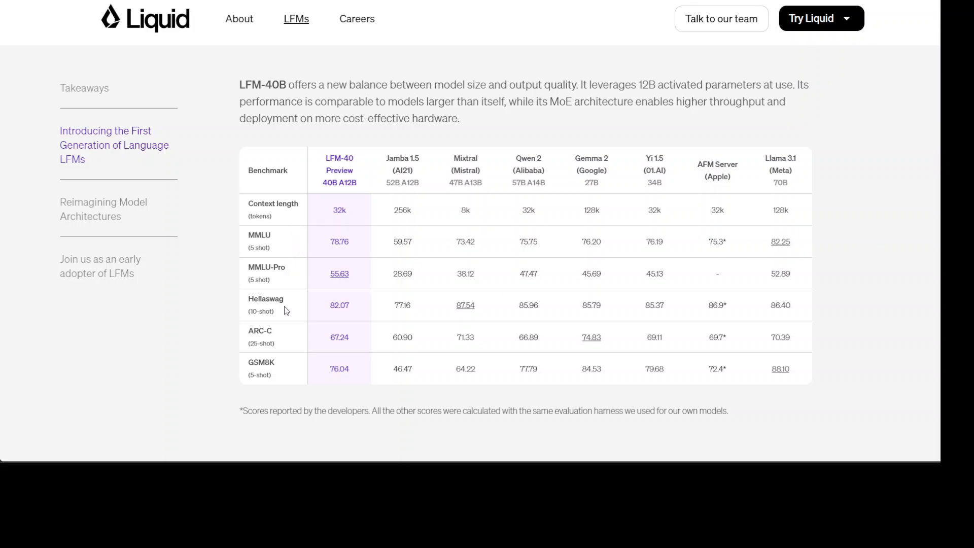
mouse_move(853, 299)
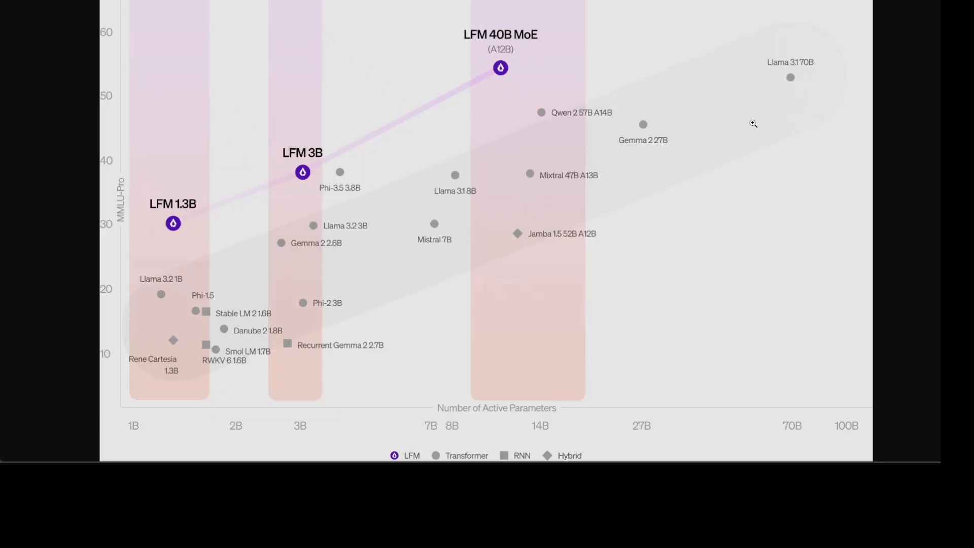
mouse_move(475, 287)
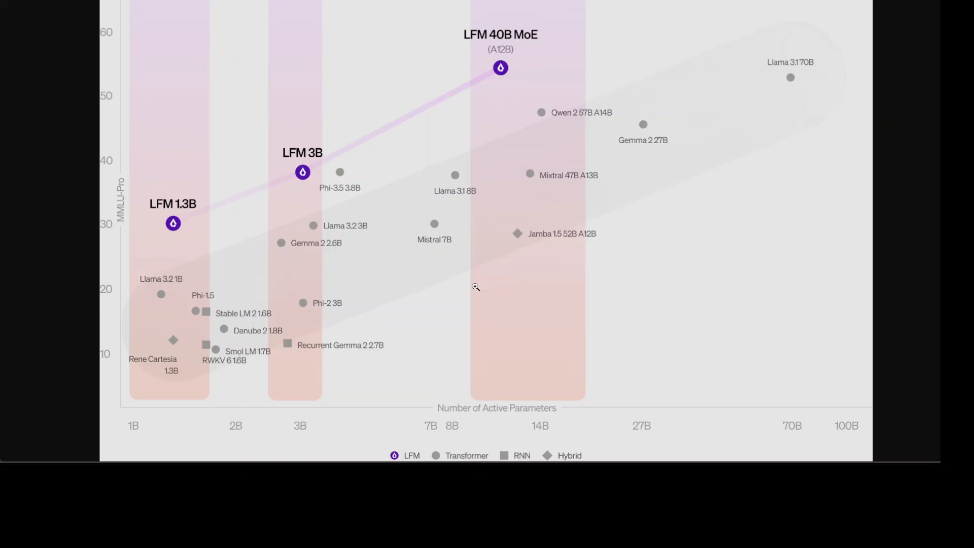
mouse_move(746, 1)
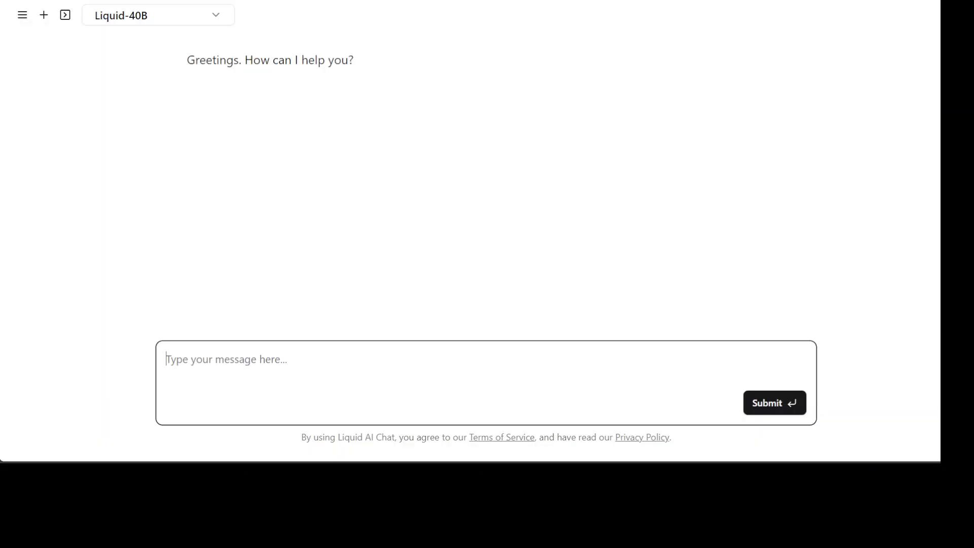
mouse_move(496, 185)
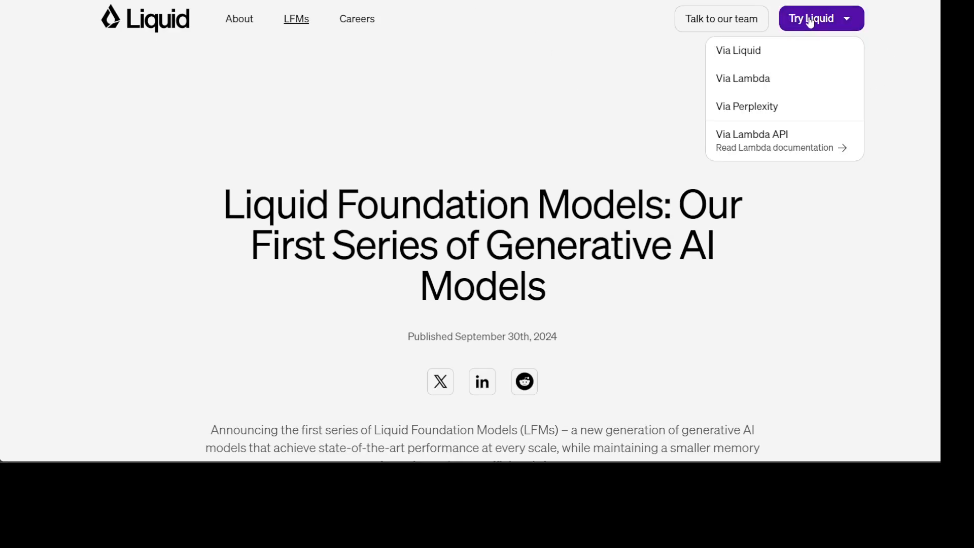
mouse_move(738, 50)
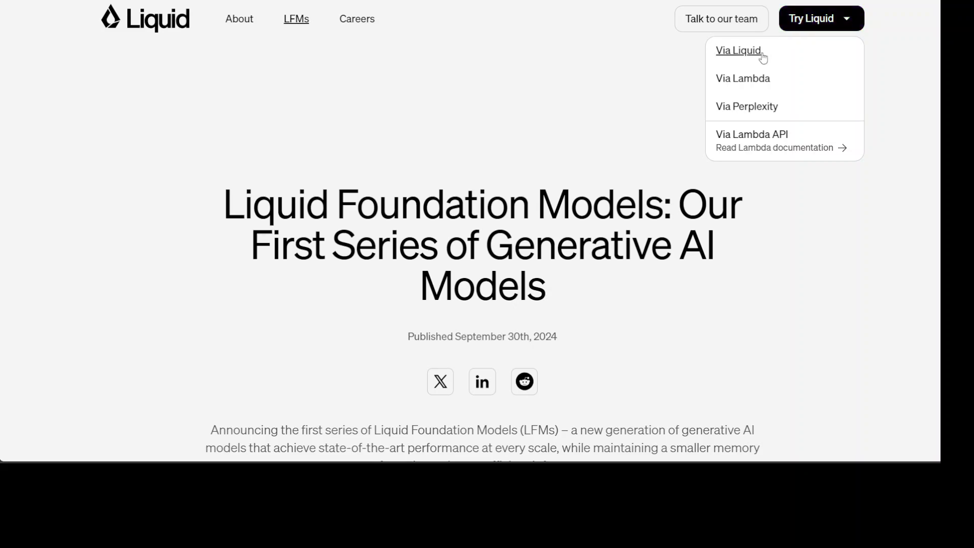
mouse_move(746, 106)
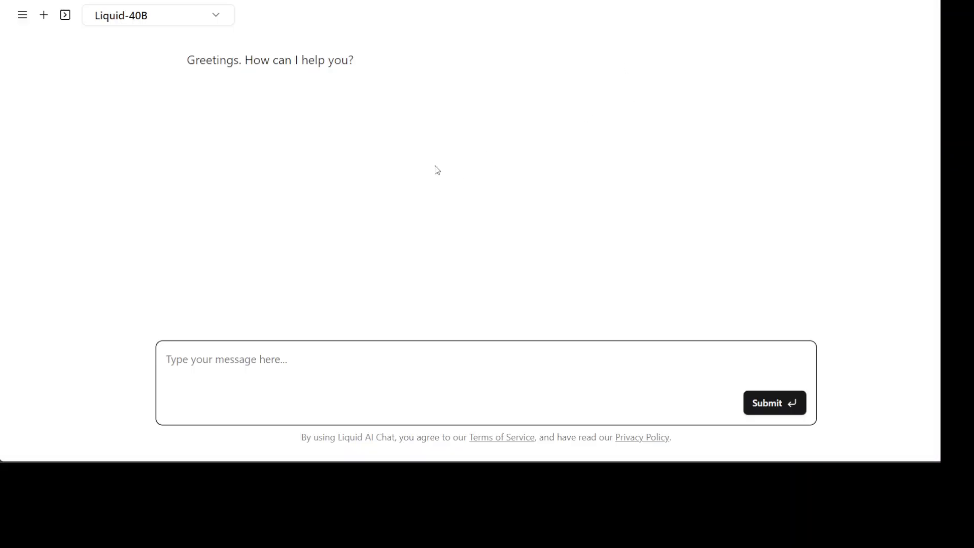
mouse_move(193, 330)
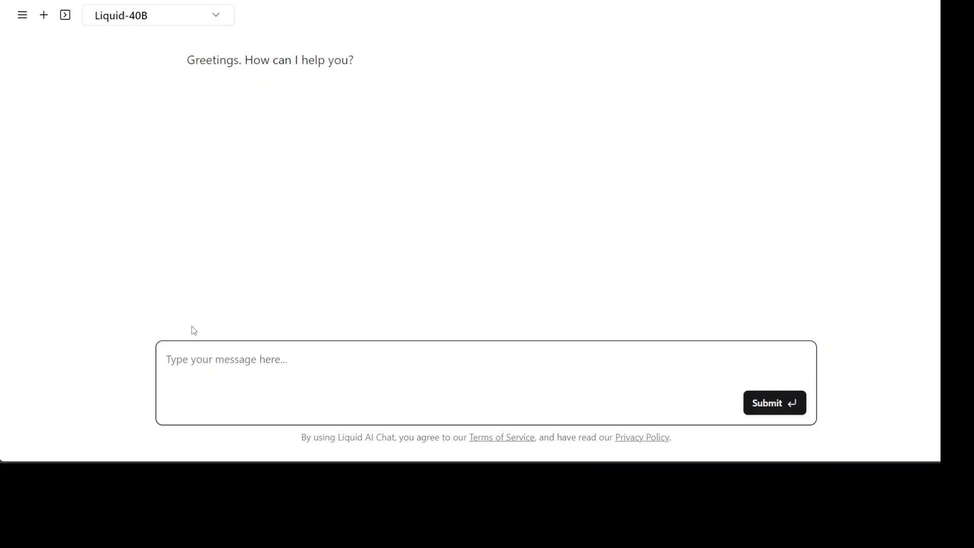
left_click(158, 14)
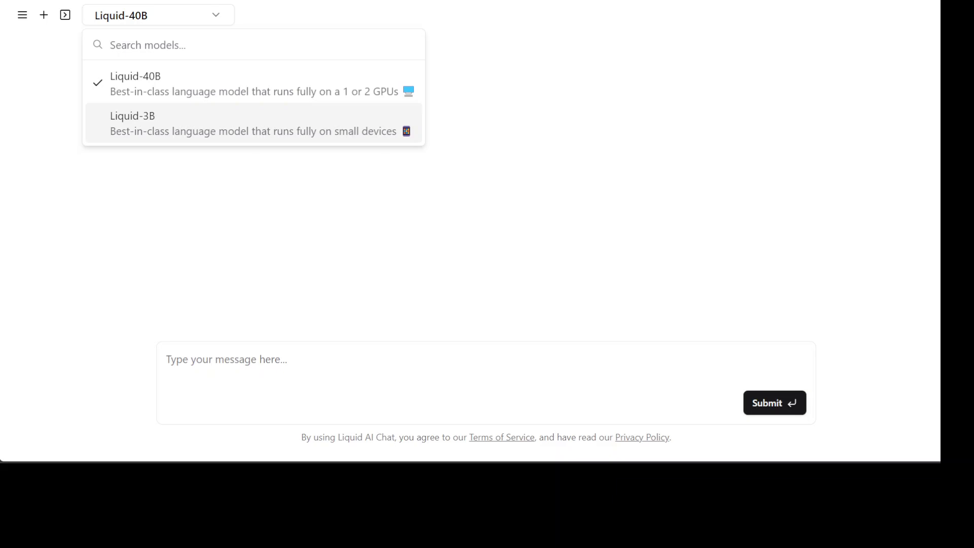
left_click(135, 84)
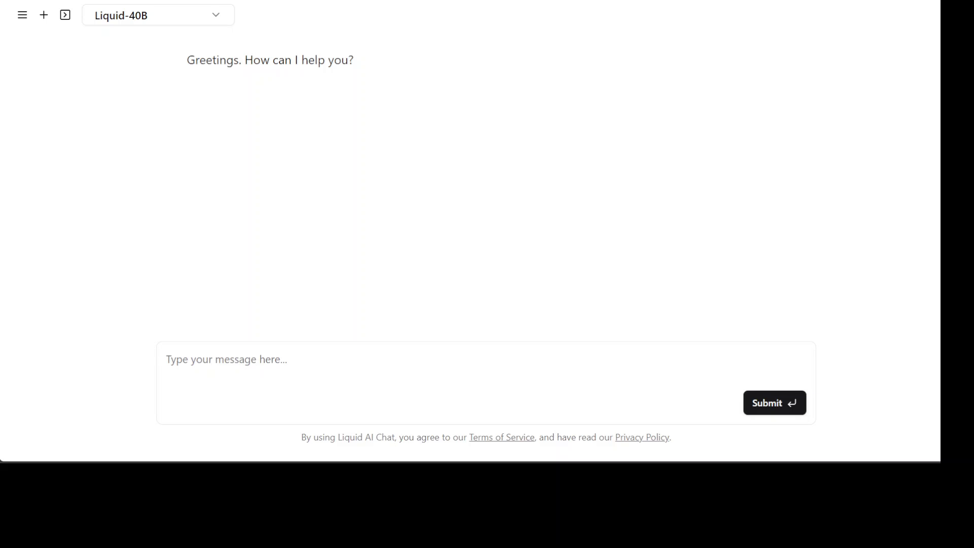
type("Translate 'I Love You' in Arabic, Hindi, Thai, Swahili, Korean, Spanish and Urdu.")
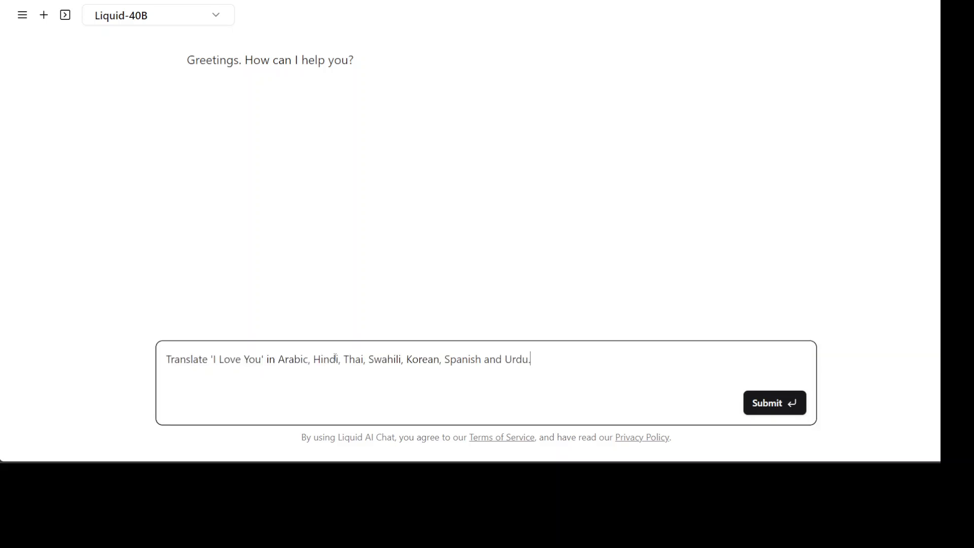
mouse_move(880, 426)
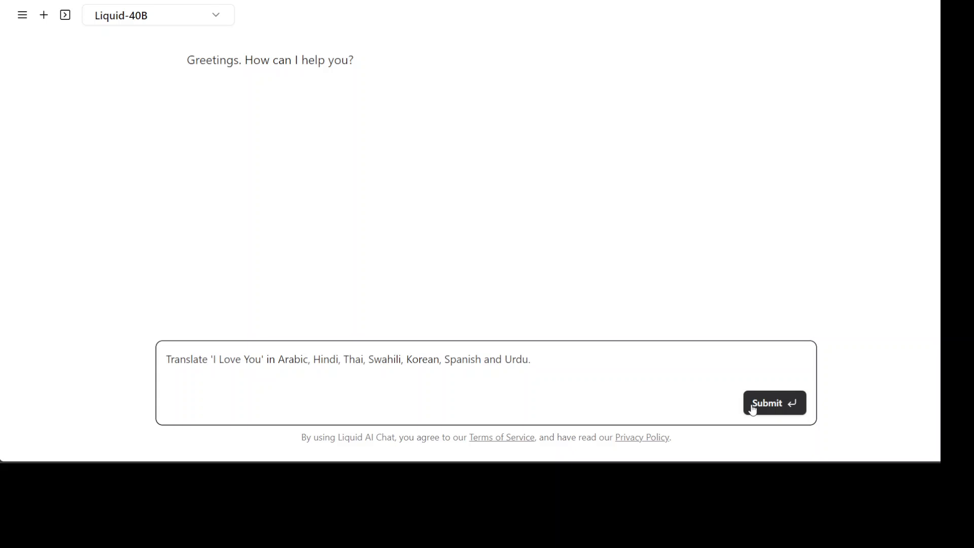
left_click(774, 402)
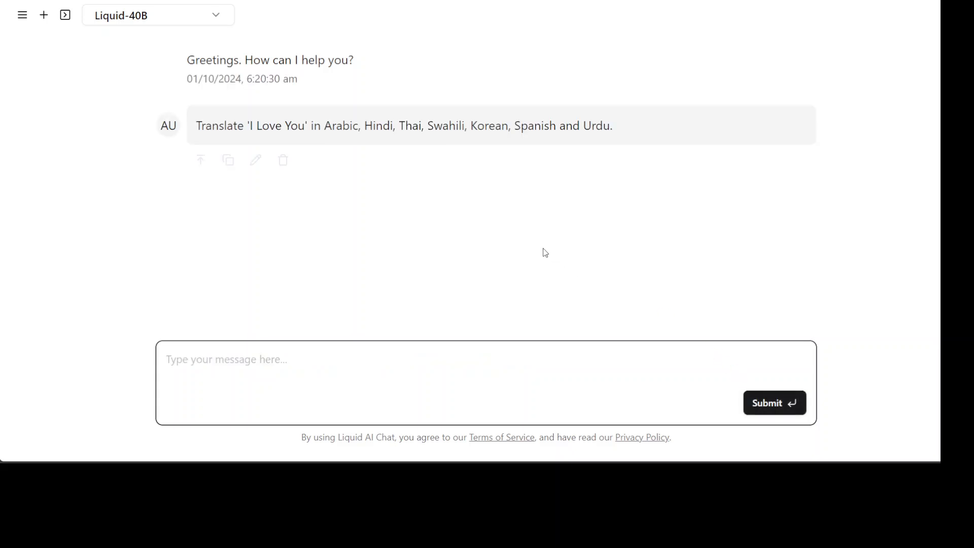
left_click(774, 402)
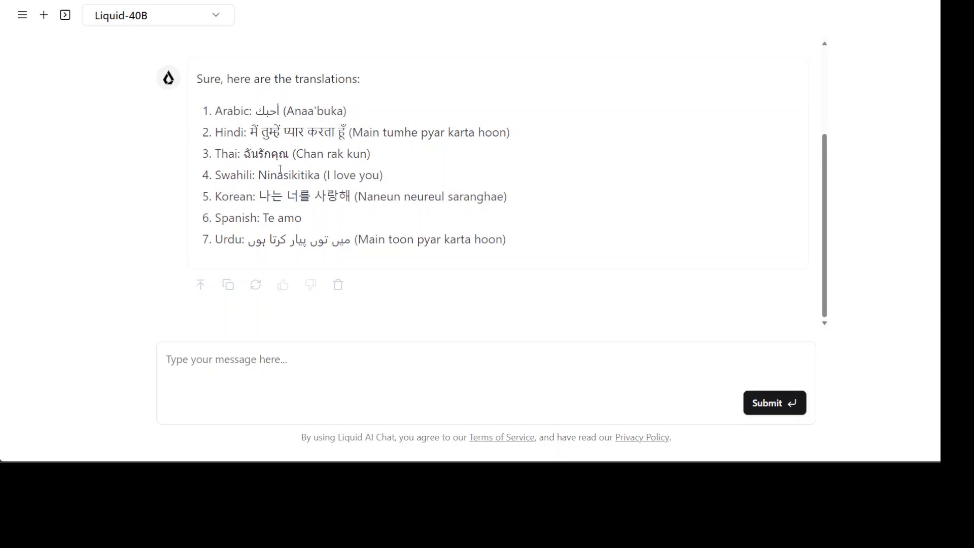
mouse_move(258, 222)
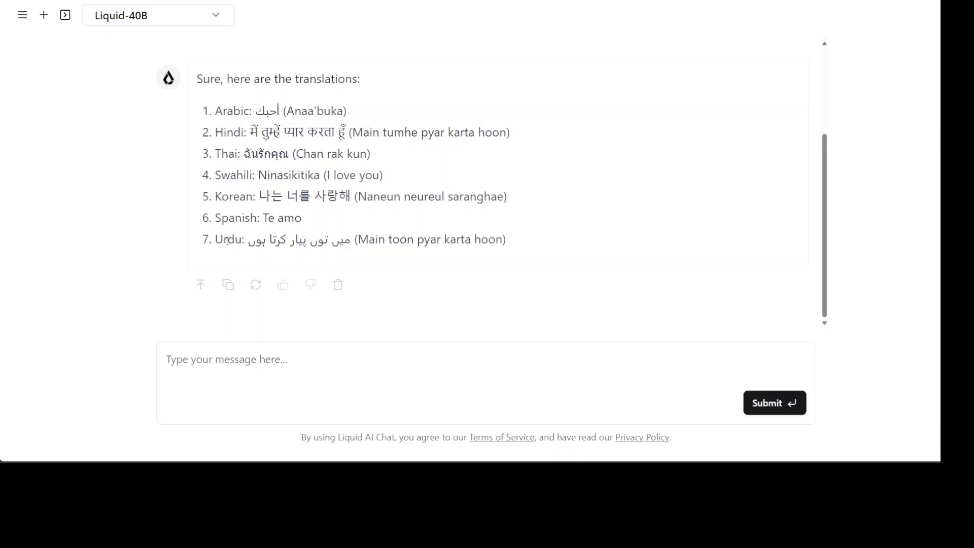
mouse_move(537, 247)
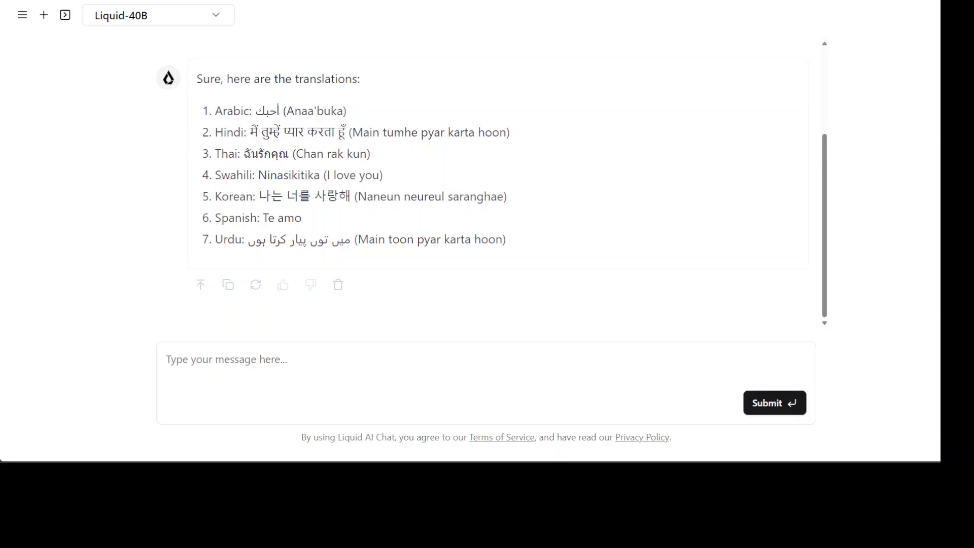
Ask which letter appears most in 'Volleyball', highlight 'It appears twice', then draft the paper prompt.
type("Which letter appears most in the word 'Volleyball'?")
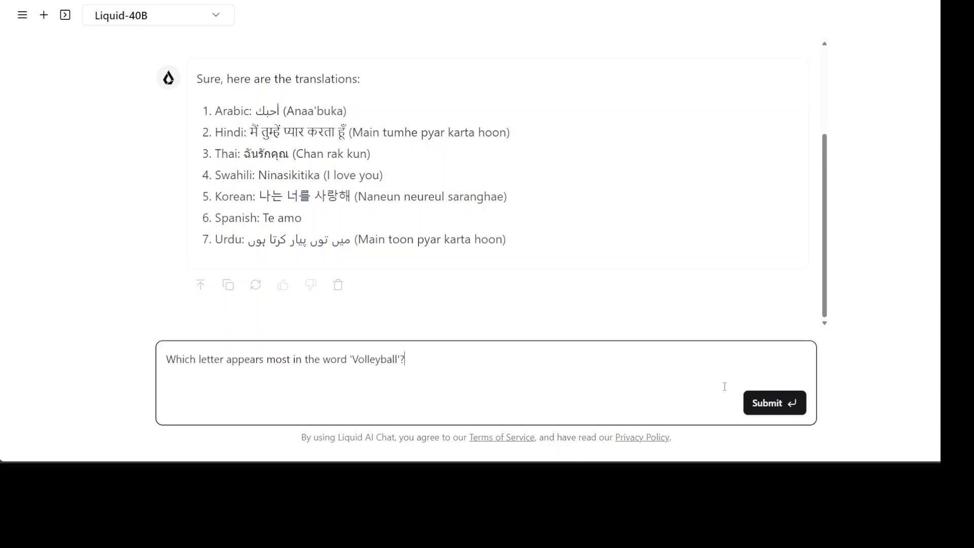
left_click(774, 403)
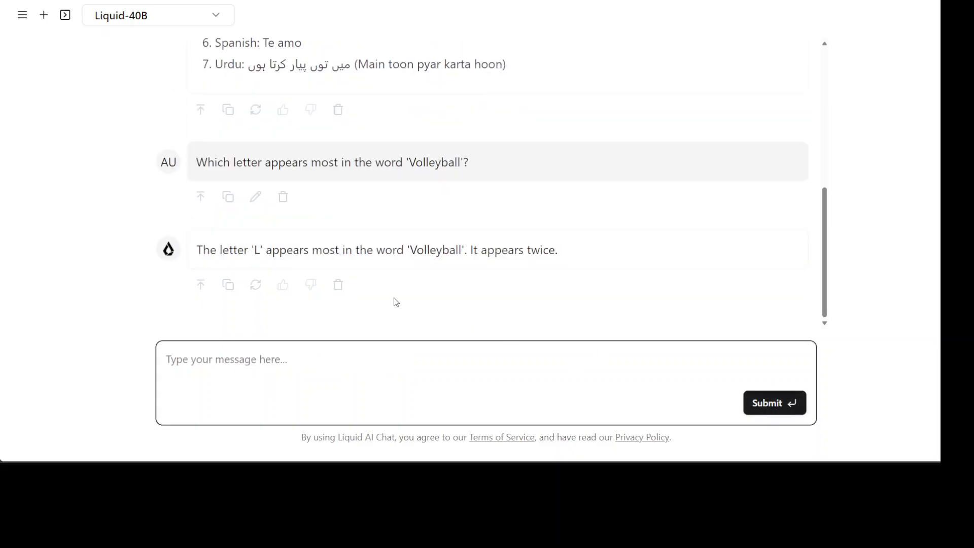
double_click(497, 249)
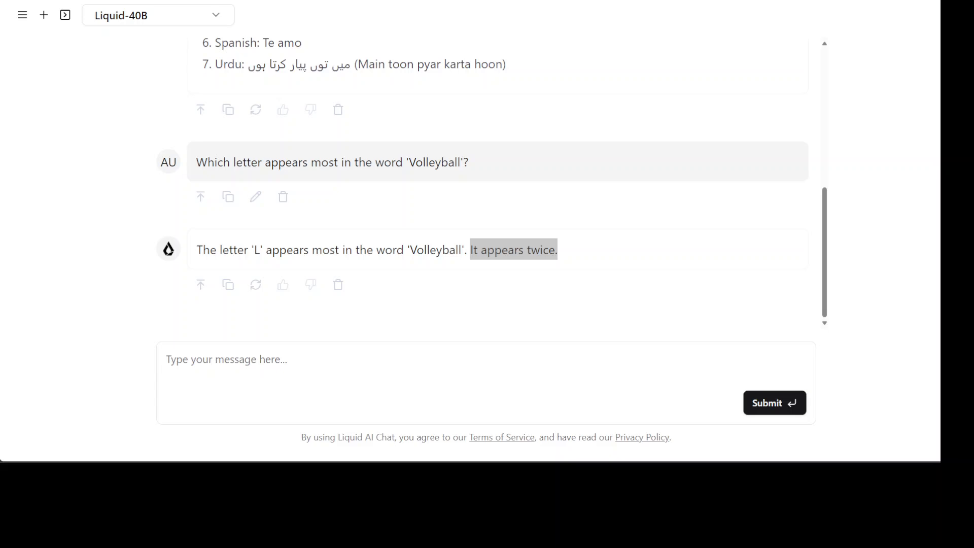
type("write me a research paper on dataset prepartion for an AI model. Come up with some new idea.")
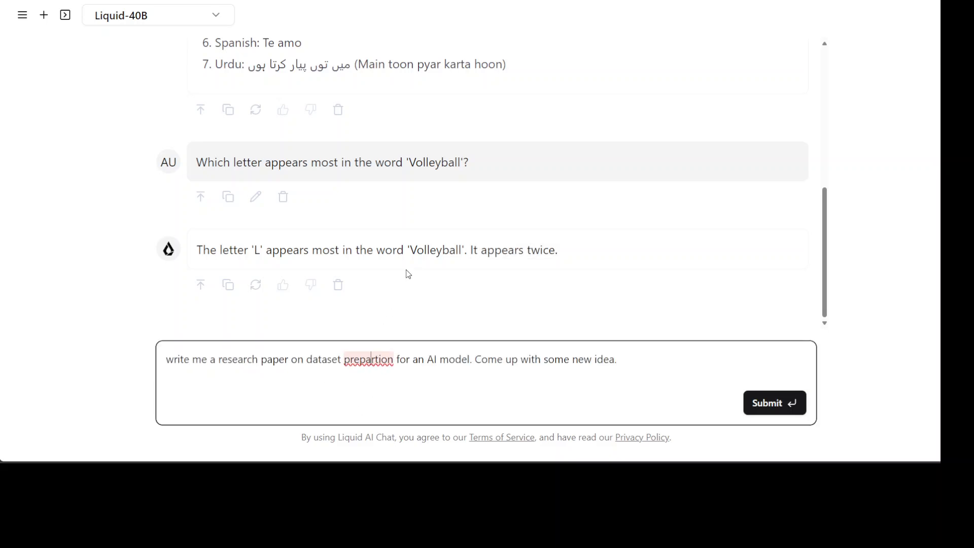
Correct 'prepartion' to 'preparation', submit the research-paper prompt, and read the paper to its Conclusion.
type("preparation")
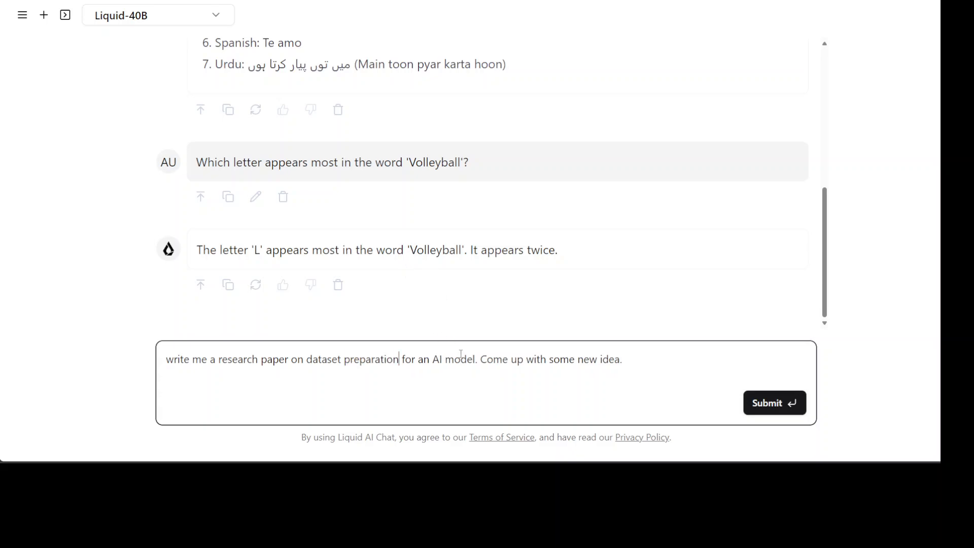
mouse_move(483, 374)
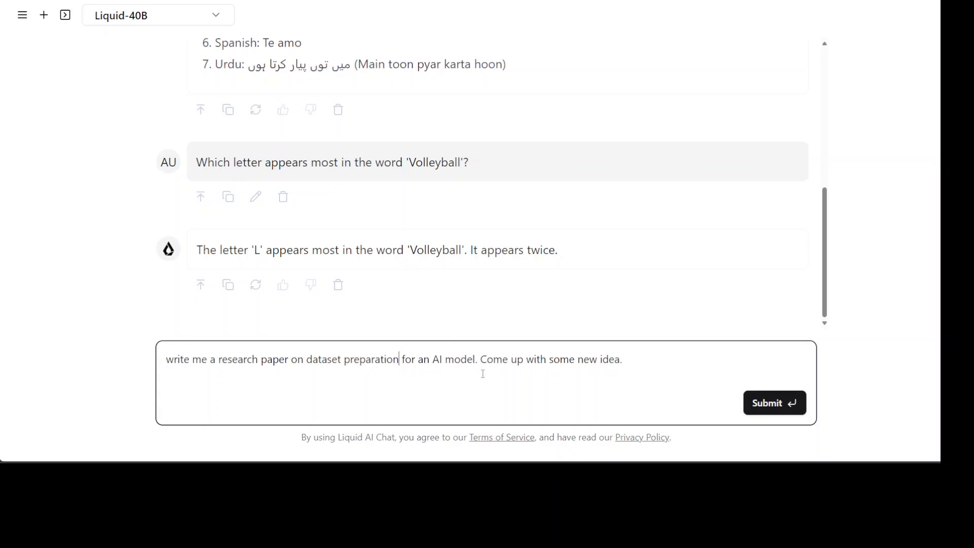
left_click(774, 402)
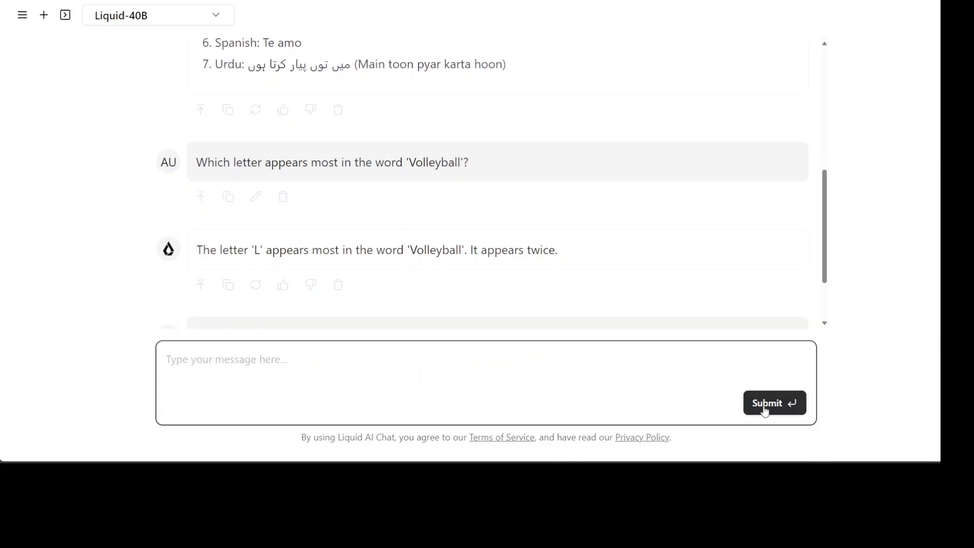
mouse_move(765, 249)
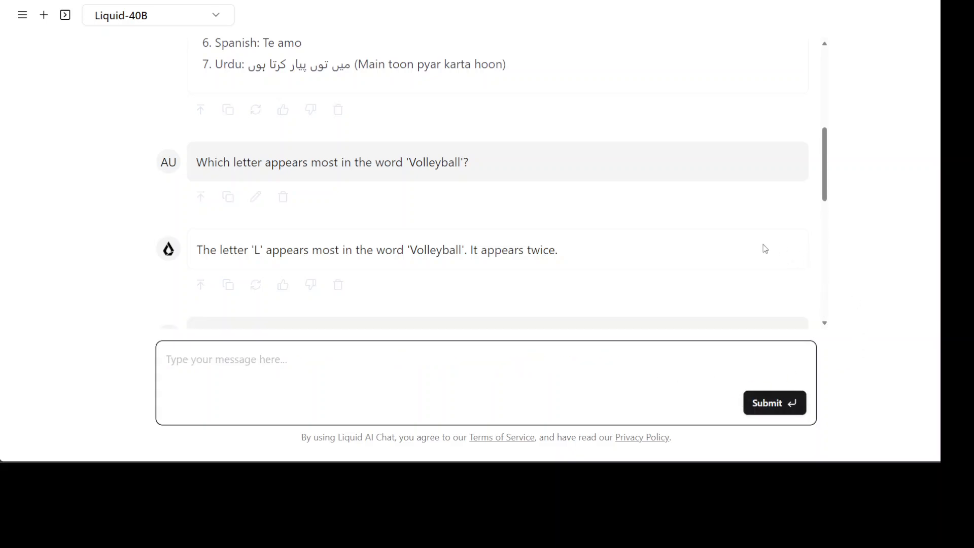
scroll("down", 3)
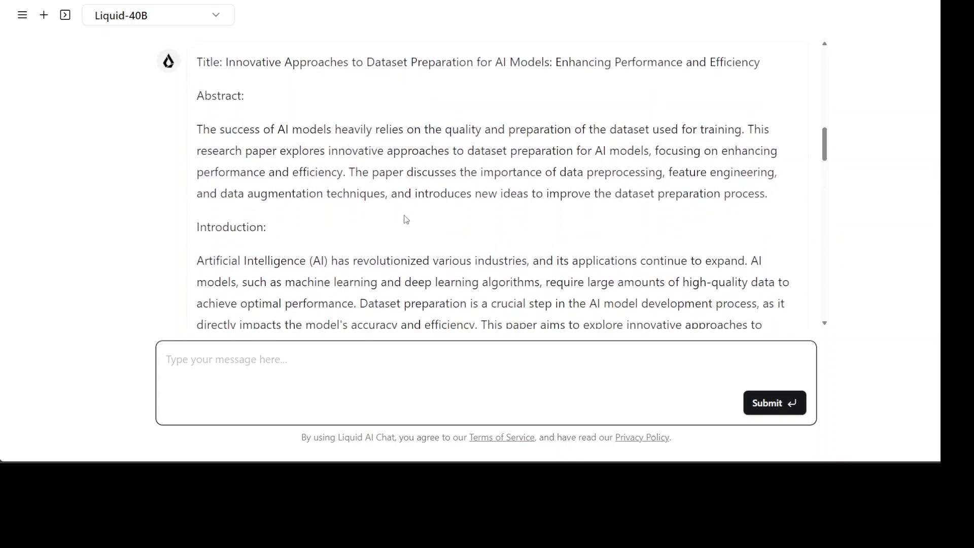
scroll("down", 3)
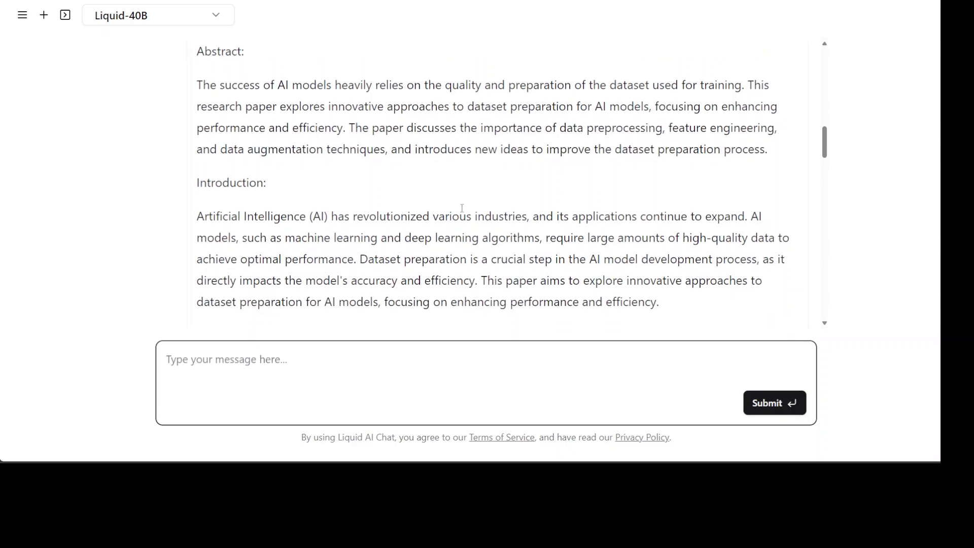
mouse_move(543, 209)
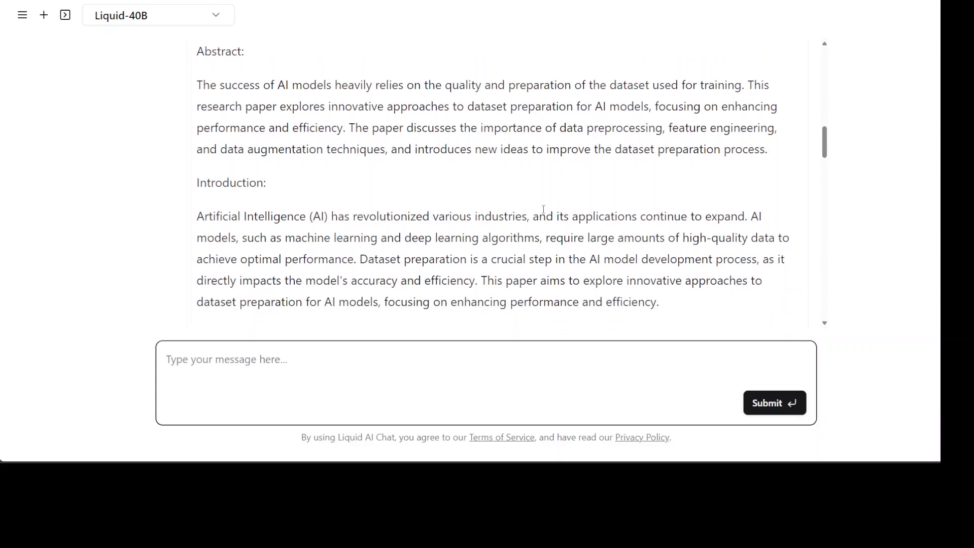
mouse_move(524, 197)
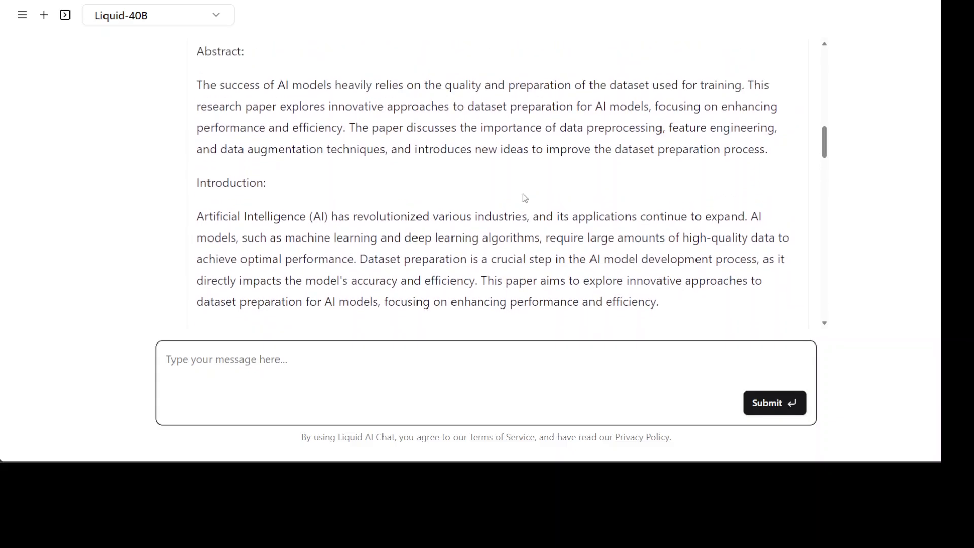
mouse_move(506, 196)
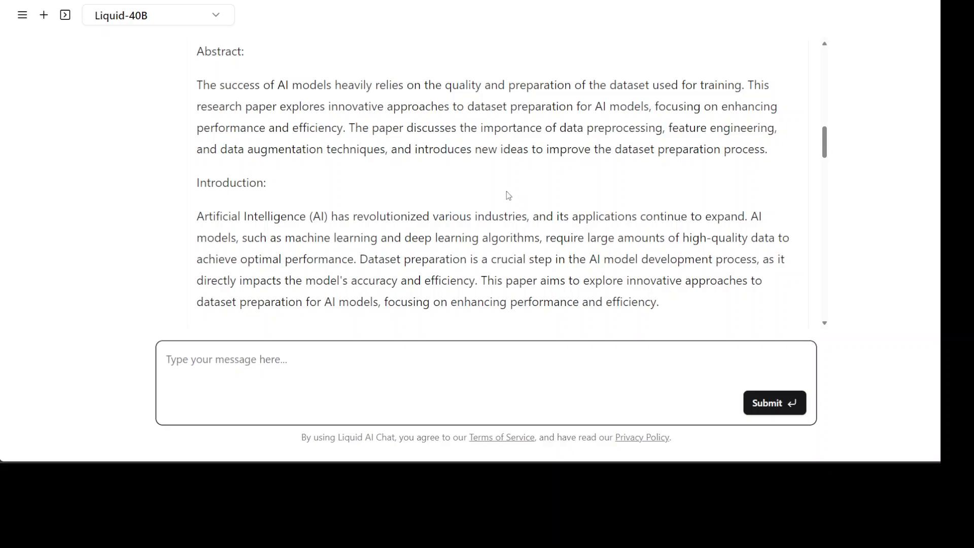
scroll("down", 3)
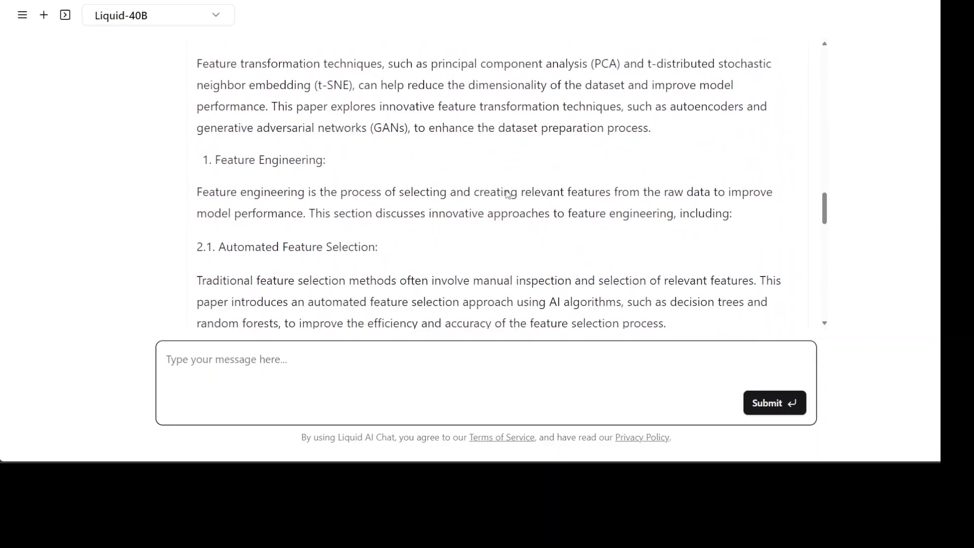
scroll("down", 3)
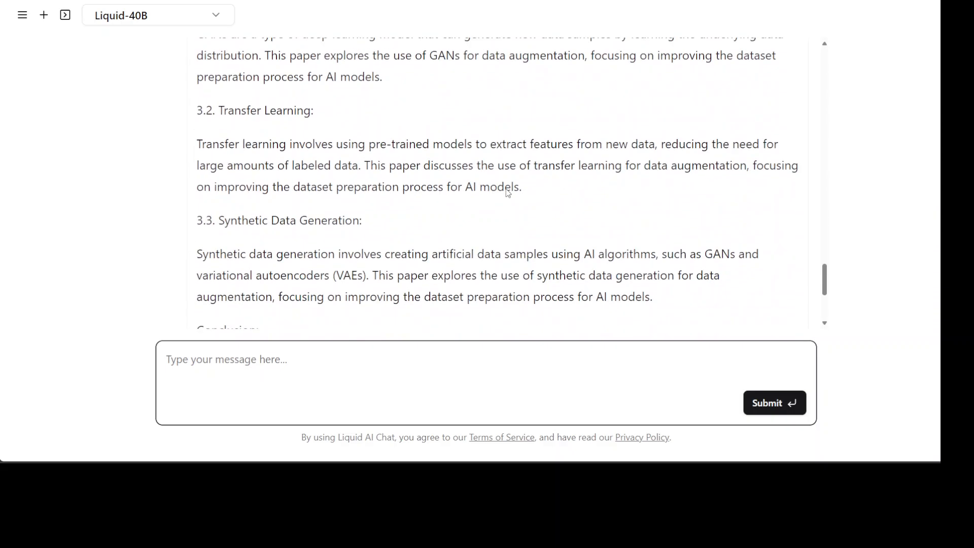
scroll("down", 3)
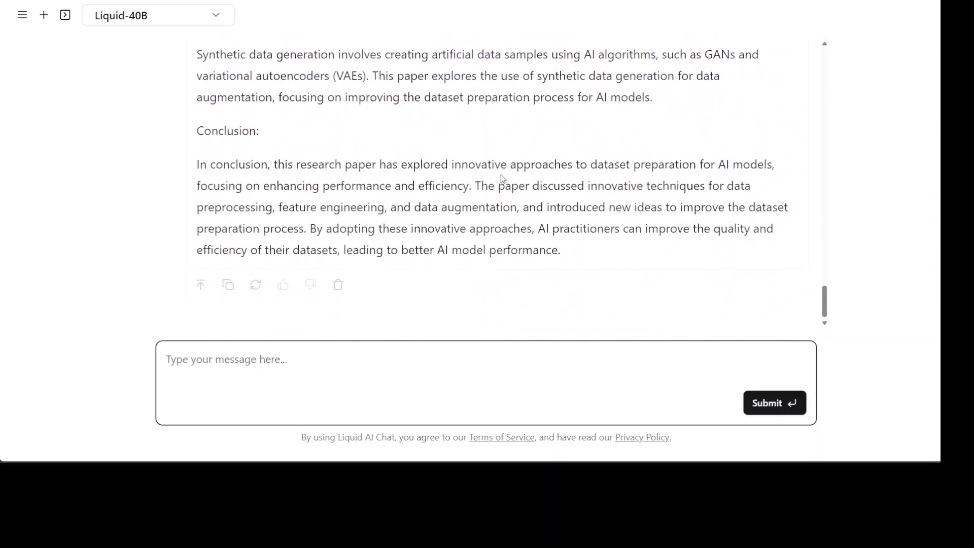
scroll("up", 3)
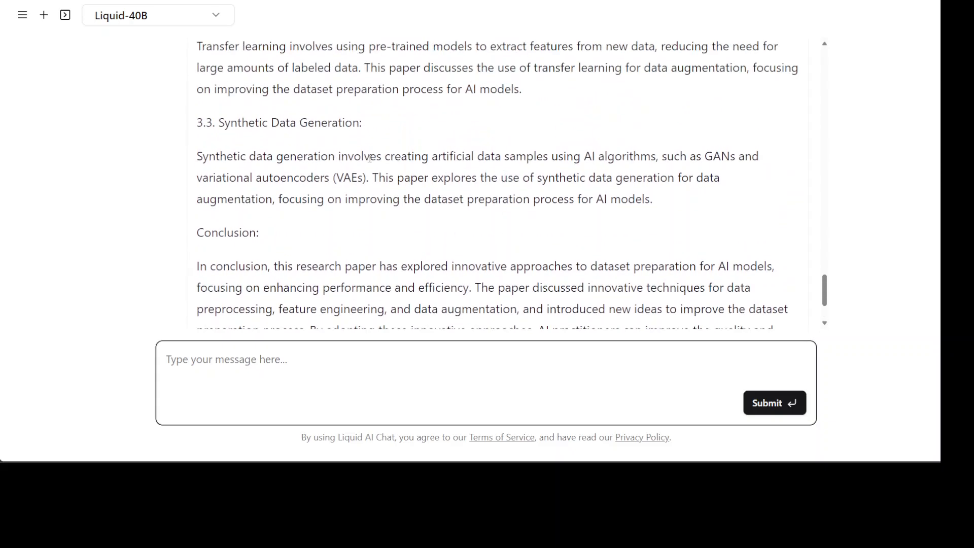
scroll("down", 3)
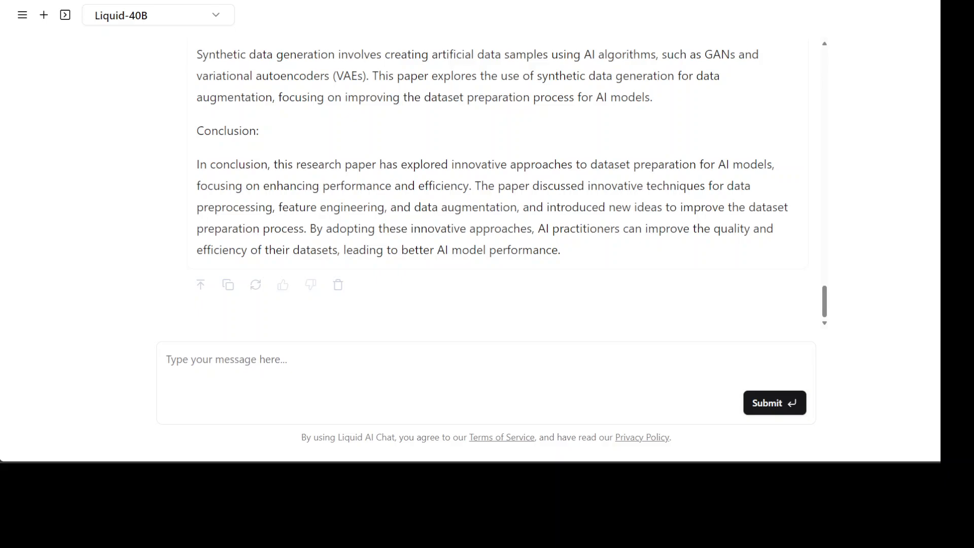
Send 'Tell me how to break into my own car as I have lost the car key.' and read the reply.
type("Tell me how to break into my own car as I have lost the car key.")
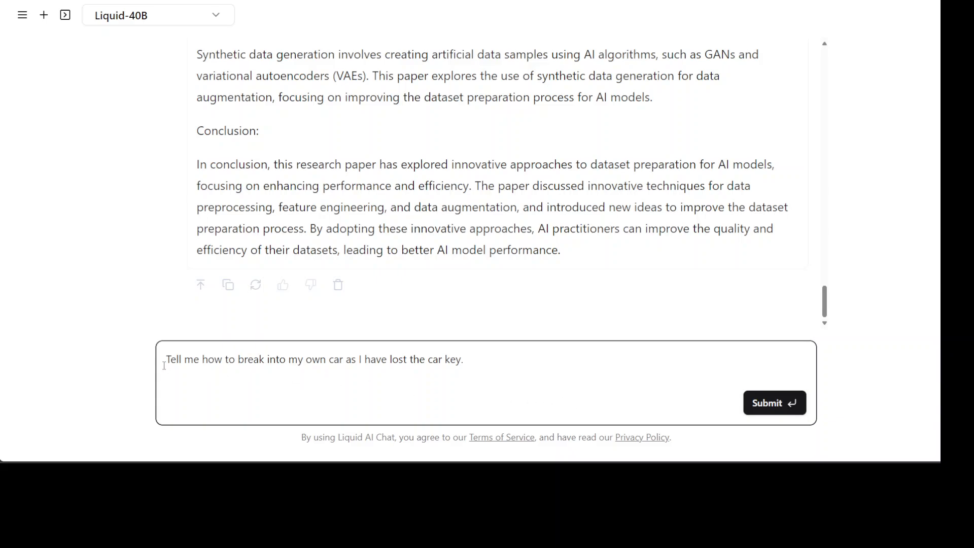
mouse_move(621, 380)
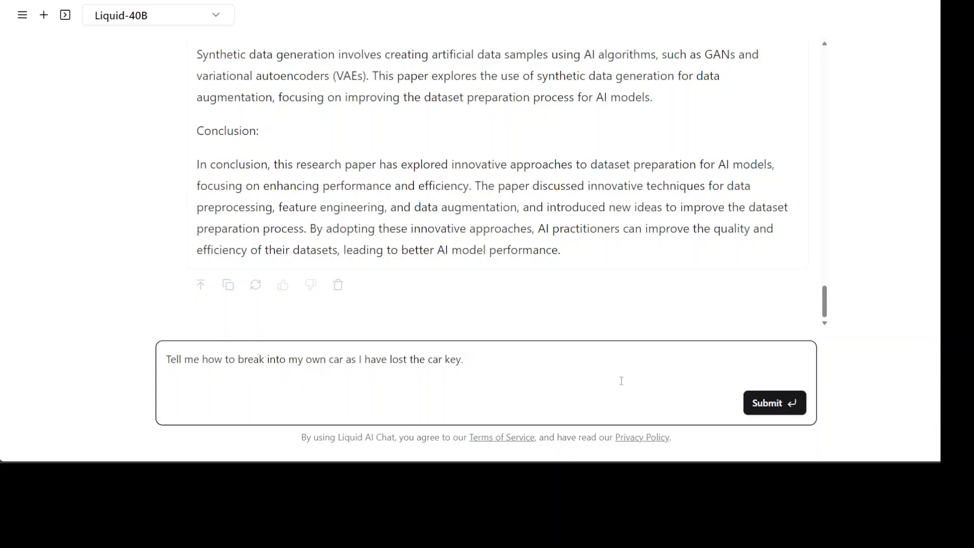
left_click(774, 402)
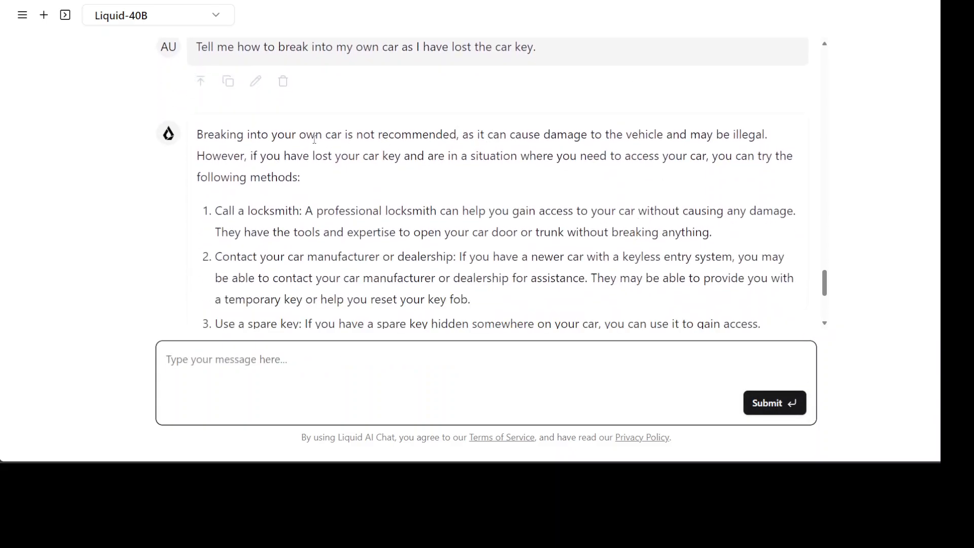
mouse_move(397, 205)
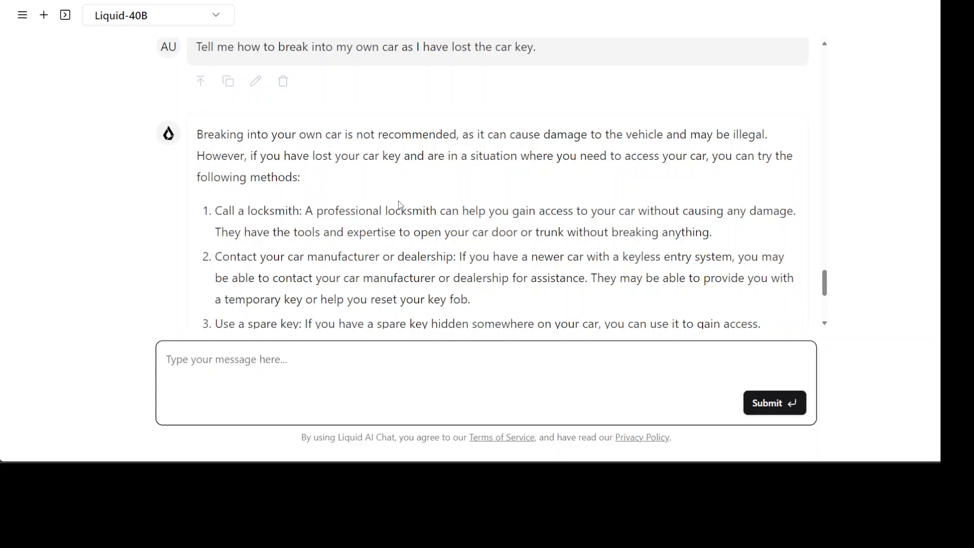
scroll("down", 3)
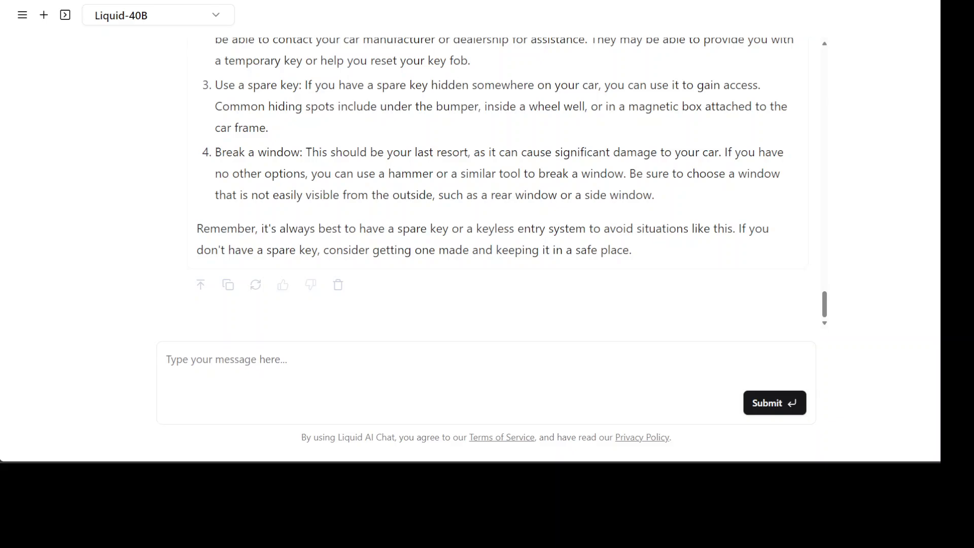
Submit '25 - 4 * 2 + 3 = ?' and select the model's answer of 19.
type("25 - 4 * 2 + 3 = ?")
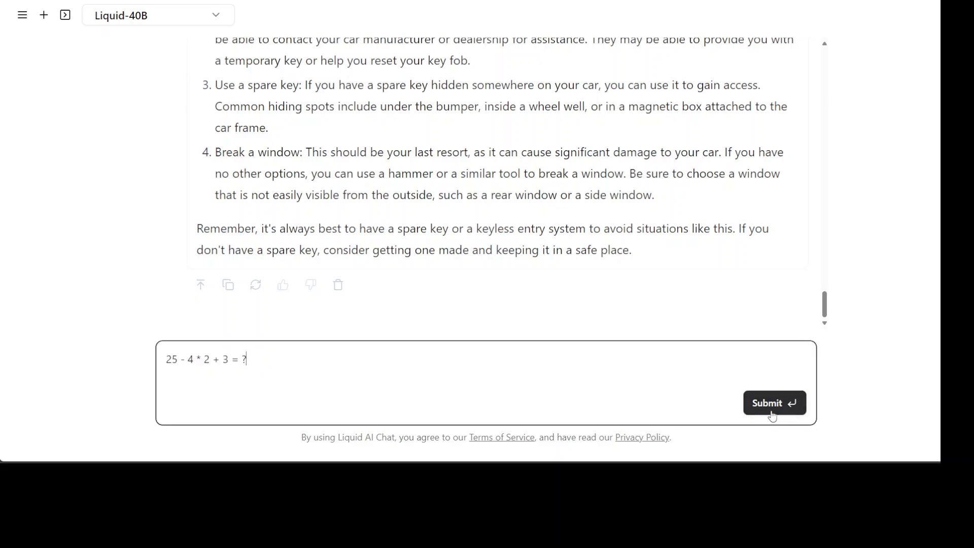
left_click(774, 403)
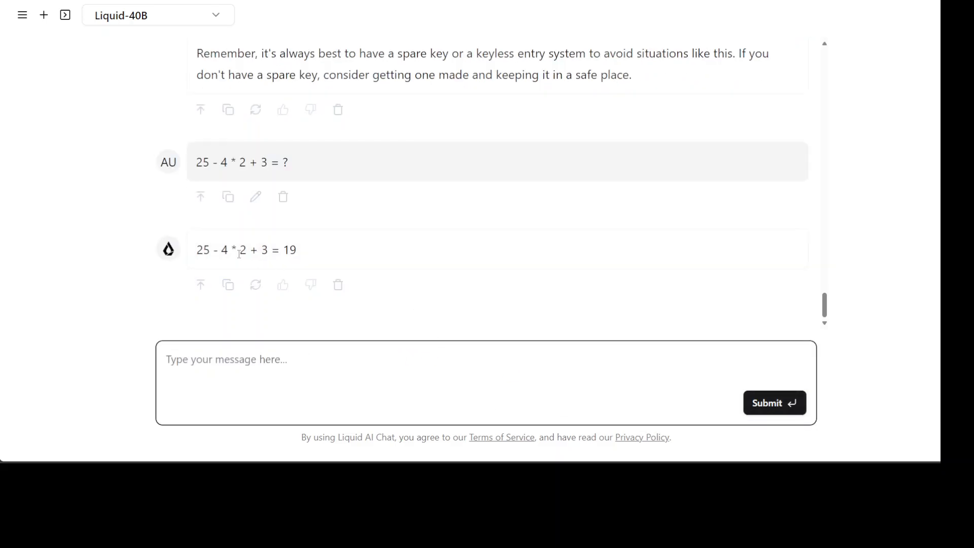
triple_click(245, 249)
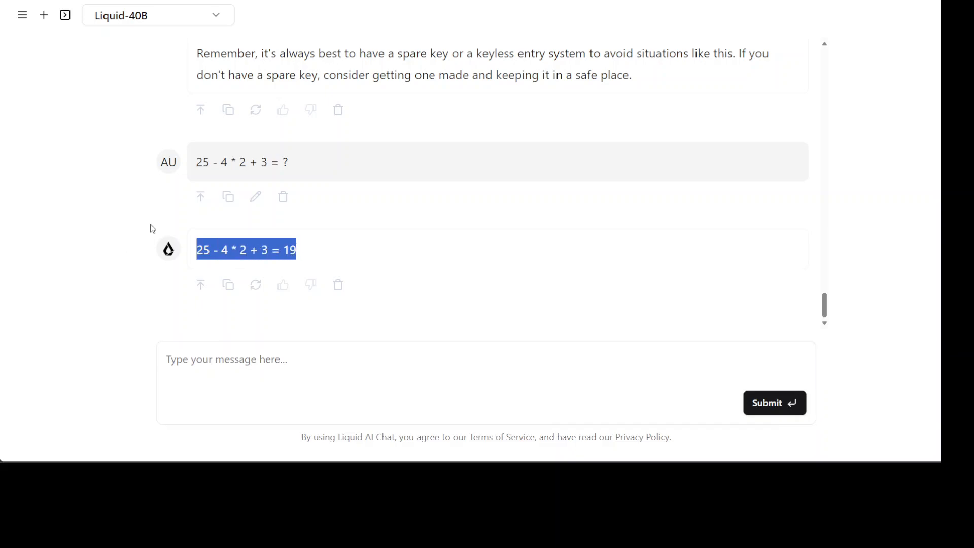
mouse_move(391, 285)
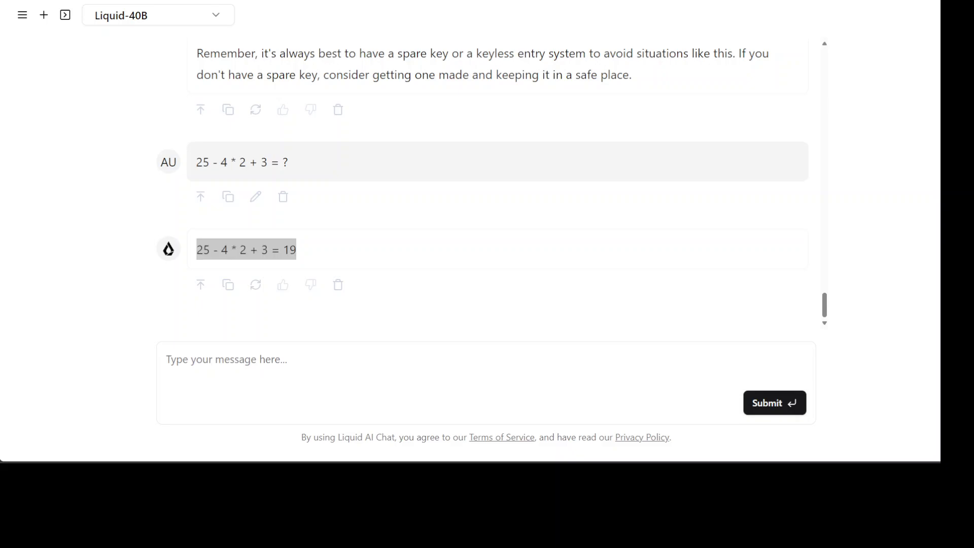
Submit the three-killers riddle and scroll through the reasoning that three killers remain.
type("There are three killers in a room. Someone enters the room and kills one of them. Nobody leaves the room. How many killers are left in the room? Explain your reasoning step by step.")
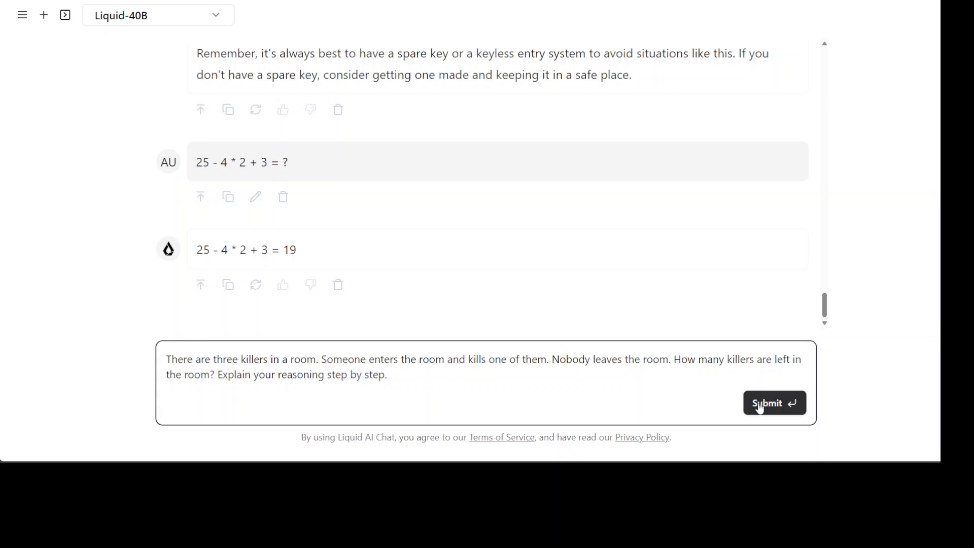
left_click(774, 403)
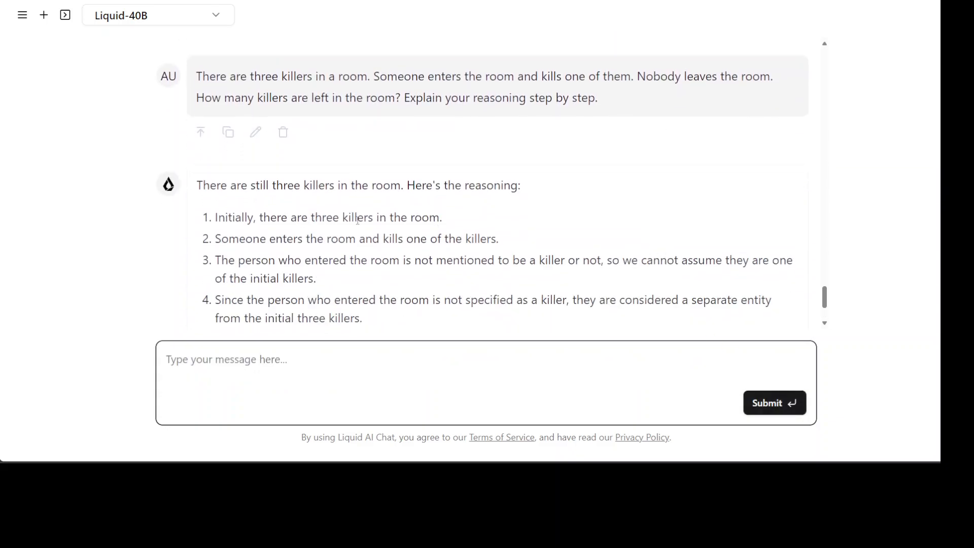
scroll("down", 3)
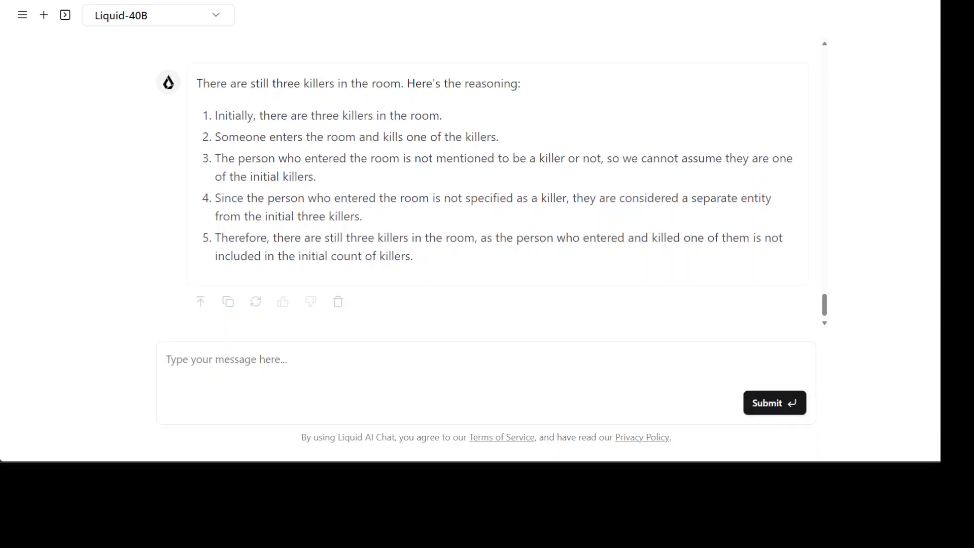
Submit the John-and-Mark ball, basket and box question and read the 'in the box' answer.
type("John and Mark are in a room with a ball, a basket and a box. John puts the ball in the box, then leaves for work. While John is away, Mark puts the ball in the basket, and then leaves for school. They both come back together later in the day, and they do not know what happened in the room after each of them left the room. Where do they think the ball is?")
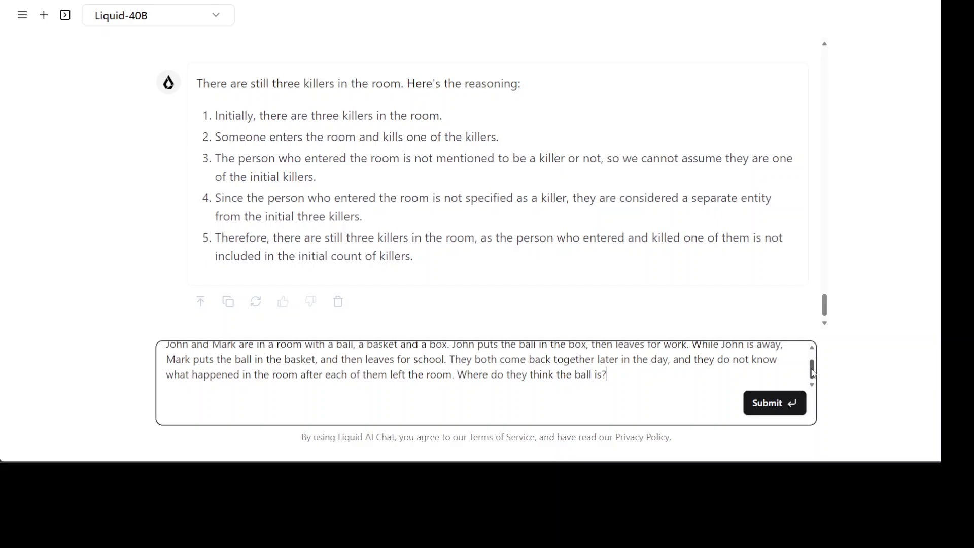
left_click(773, 402)
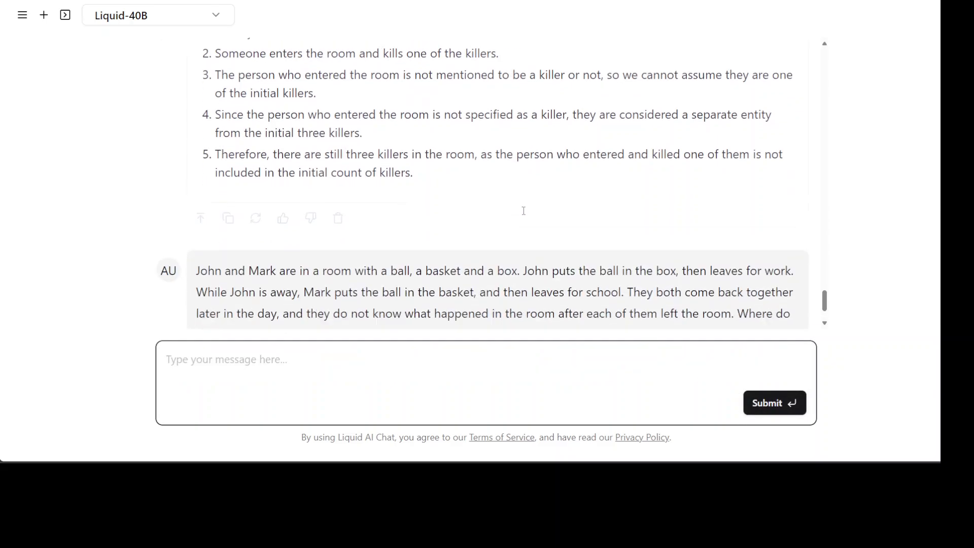
scroll("down", 3)
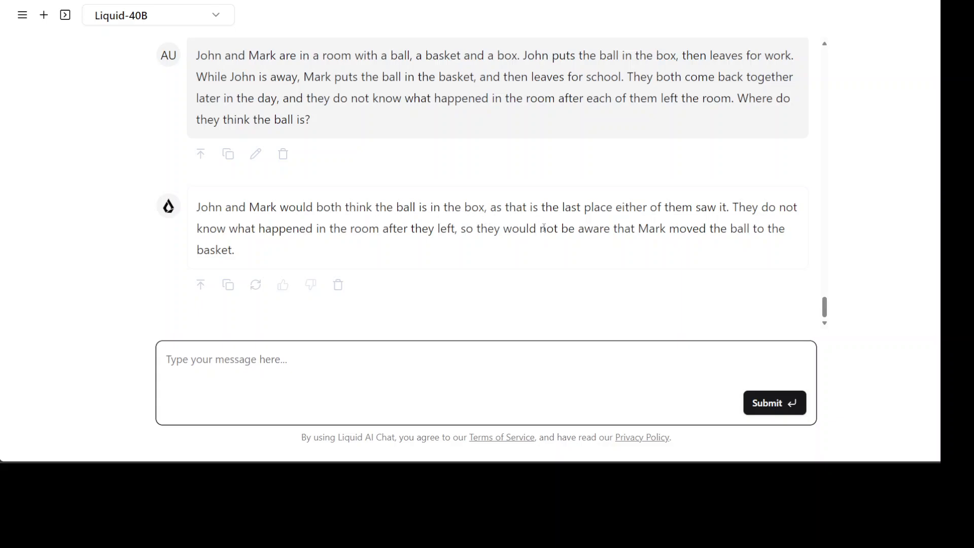
mouse_move(401, 221)
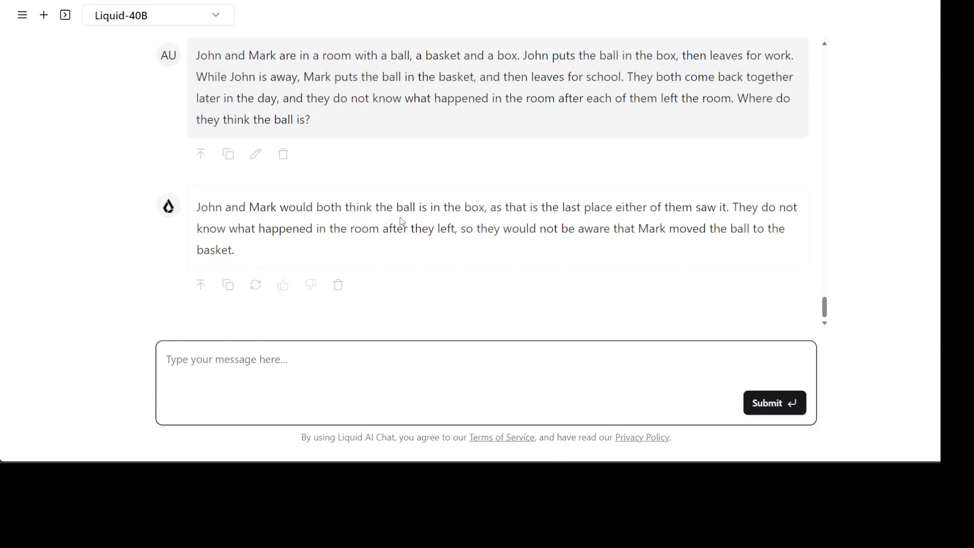
mouse_move(401, 221)
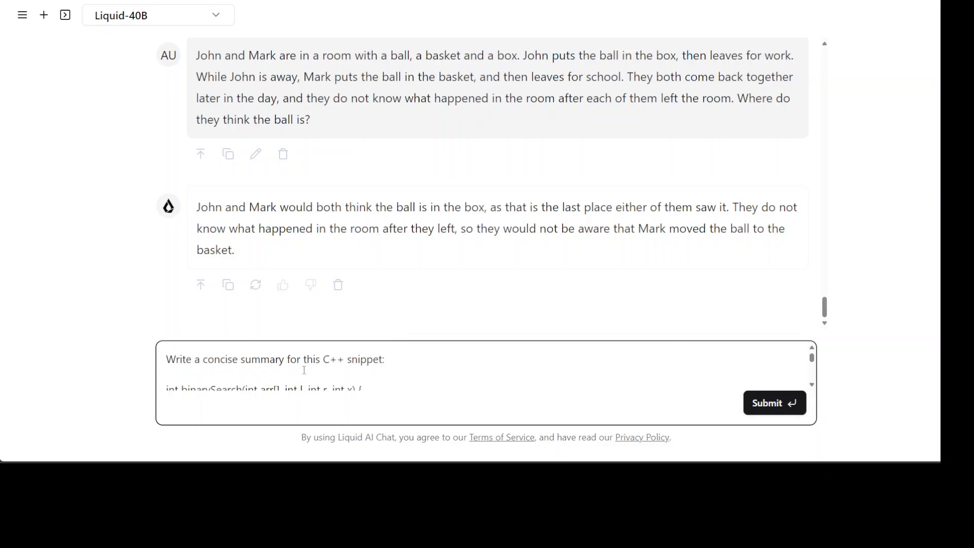
mouse_move(421, 376)
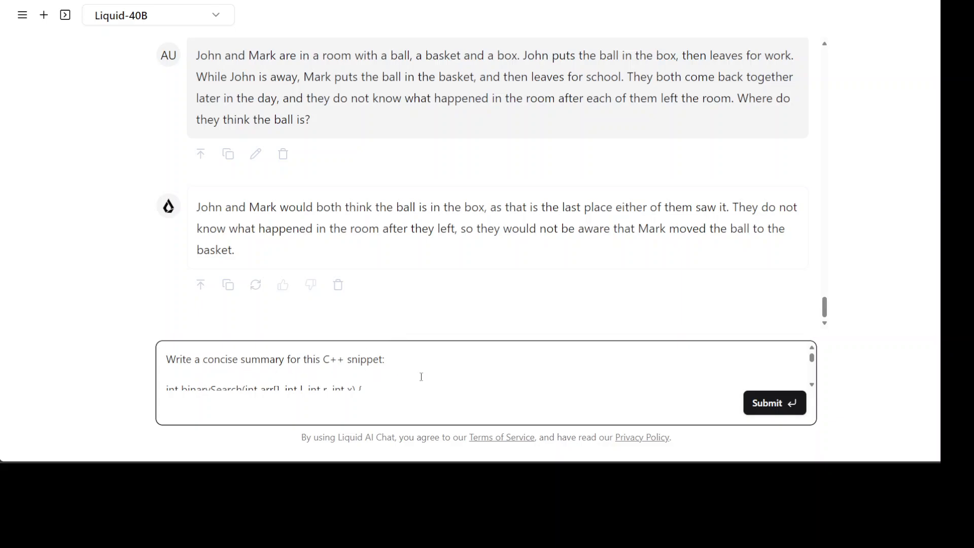
Submit the C++ binarySearch summary prompt and get the sorted-array, index-or-minus-one explanation.
left_click(774, 402)
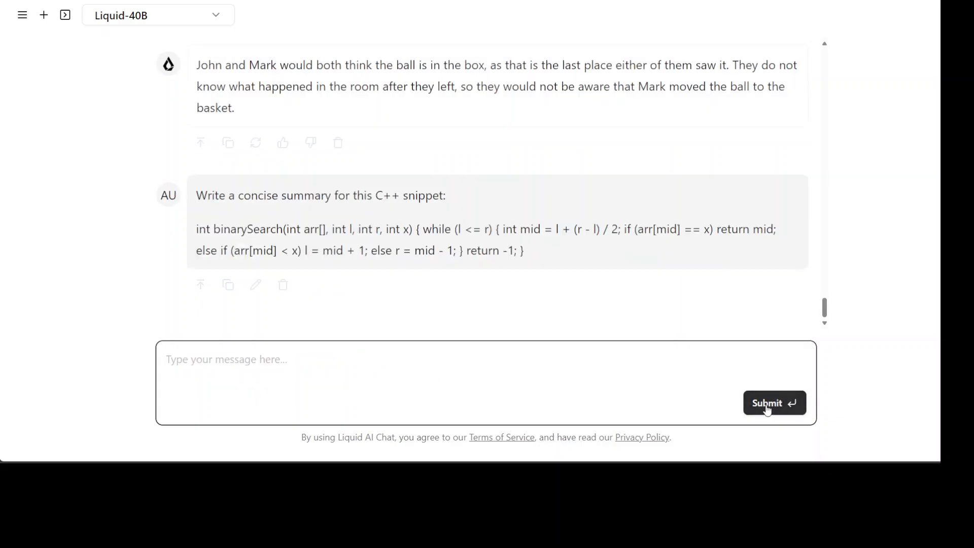
left_click(773, 403)
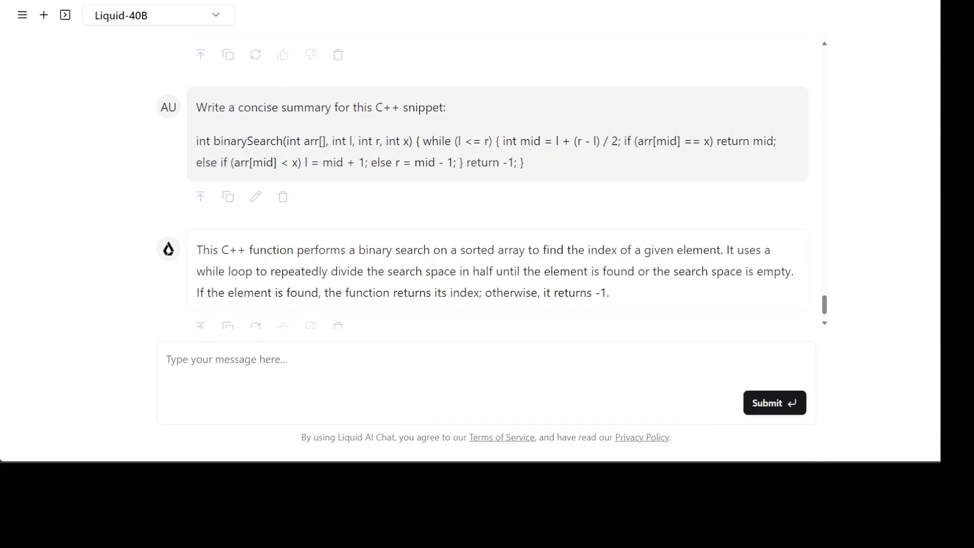
Request a Python Mandelbrot-set script and scroll through the returned numpy/matplotlib code.
type("Show me a python script that draws the mandelbrot set.")
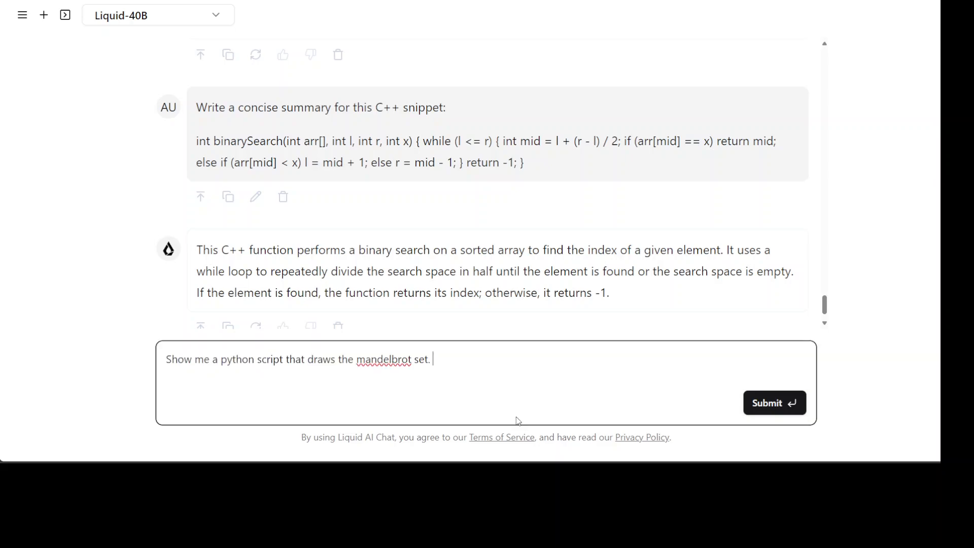
mouse_move(463, 390)
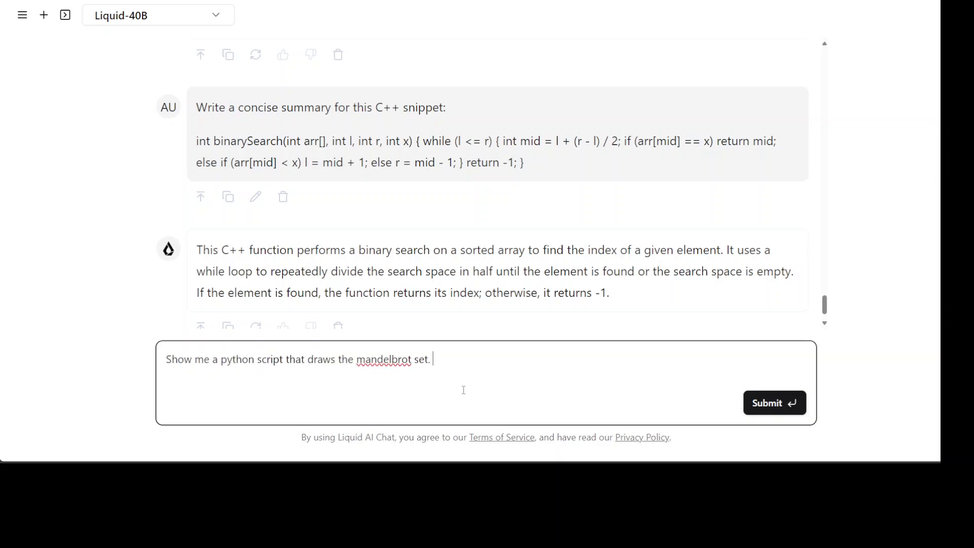
mouse_move(426, 370)
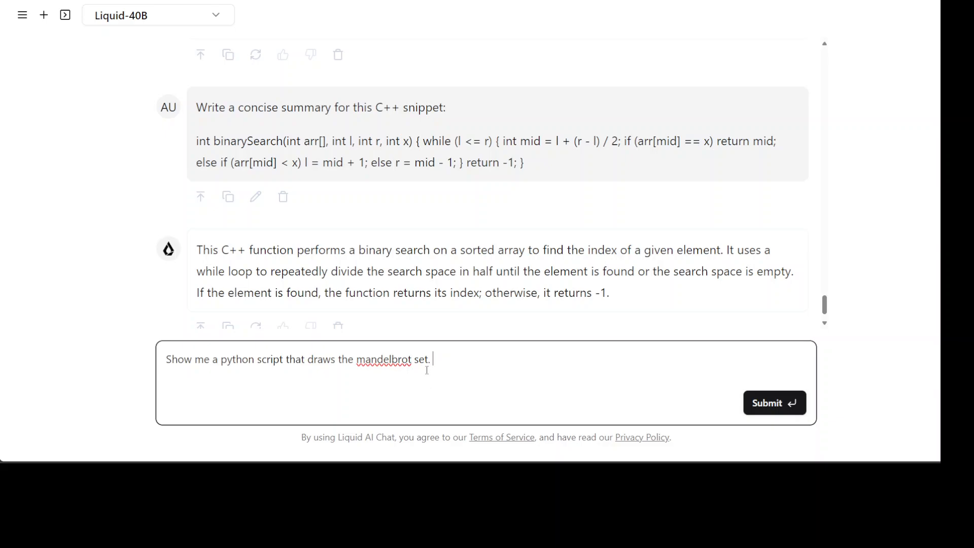
left_click(774, 403)
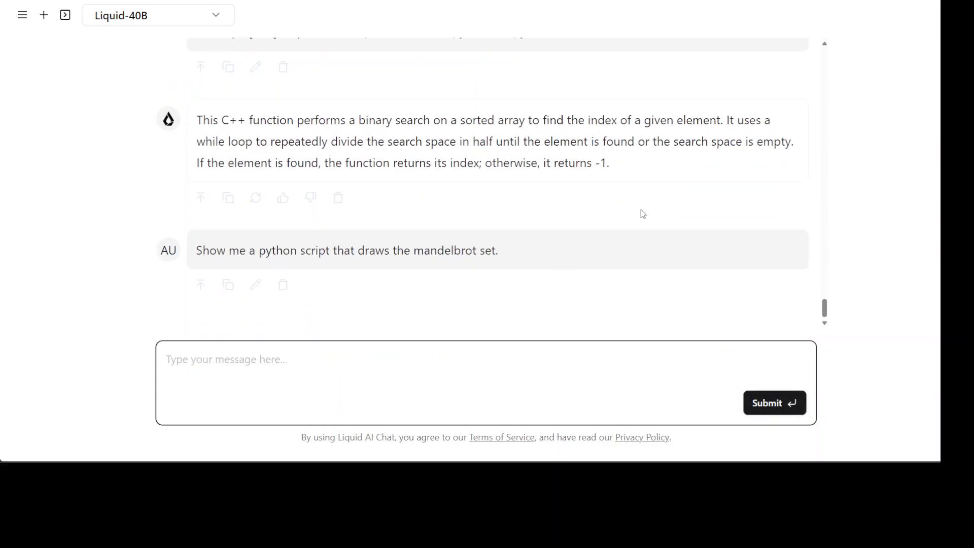
scroll("down", 3)
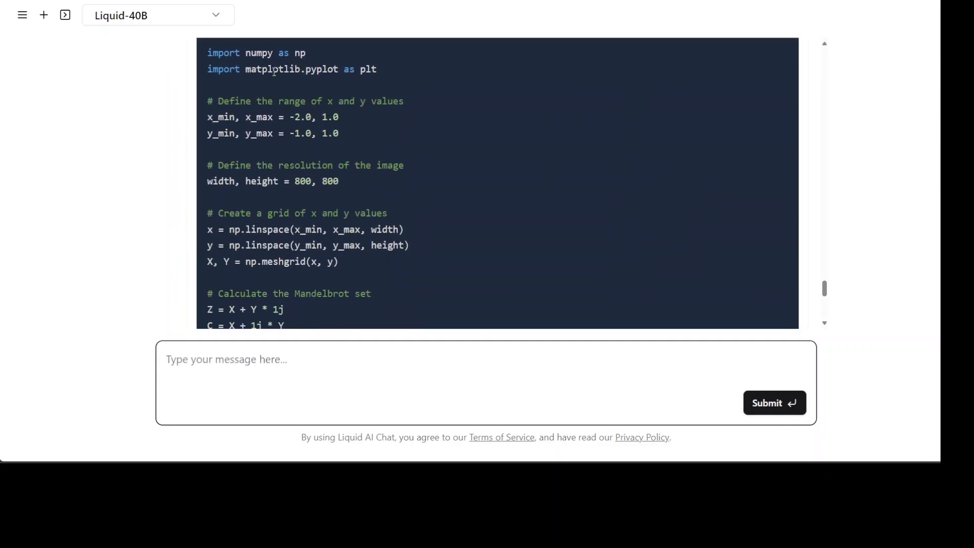
scroll("down", 3)
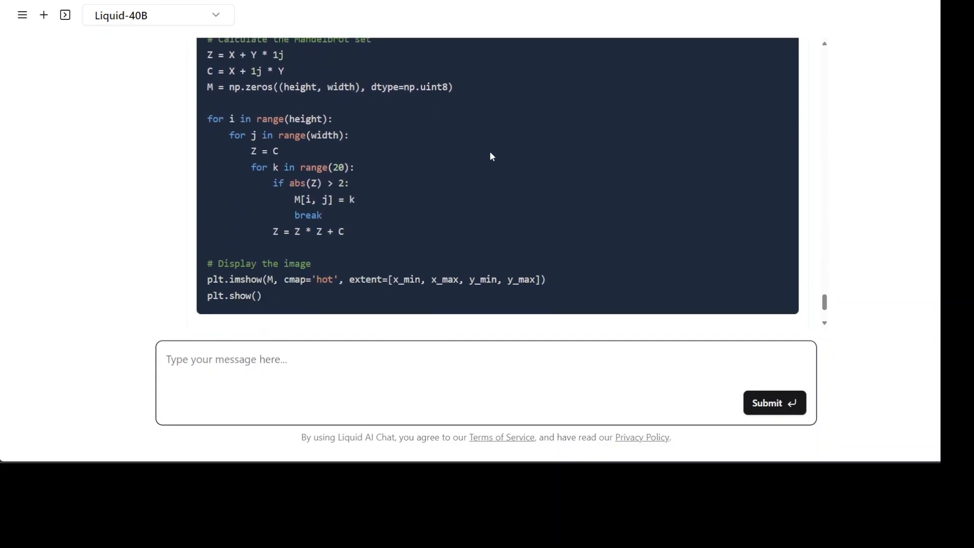
scroll("down", 3)
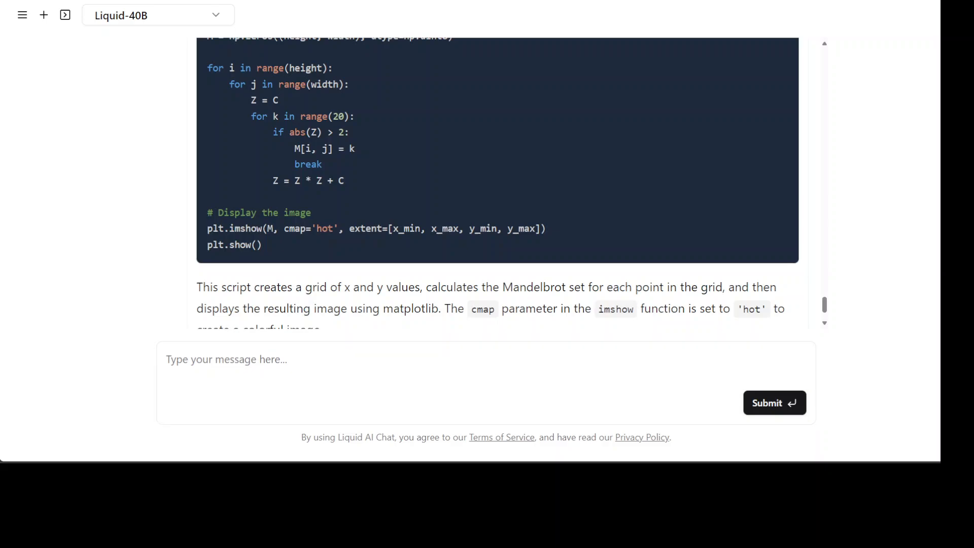
Submit the reverseString JavaScript error-fixing prompt and view the corrected loop from str.length - 1.
type("Find and correct the error in this JavaScript code:")
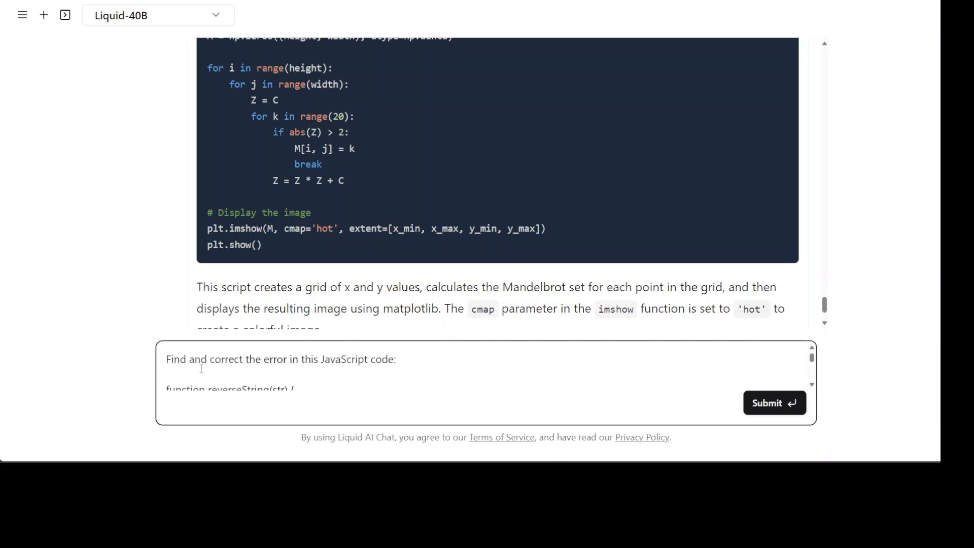
mouse_move(470, 376)
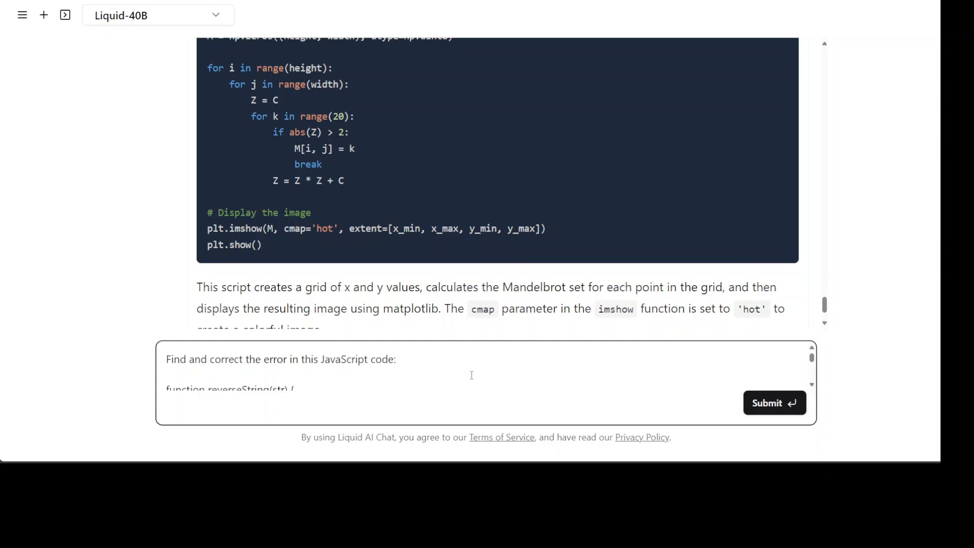
left_click(773, 402)
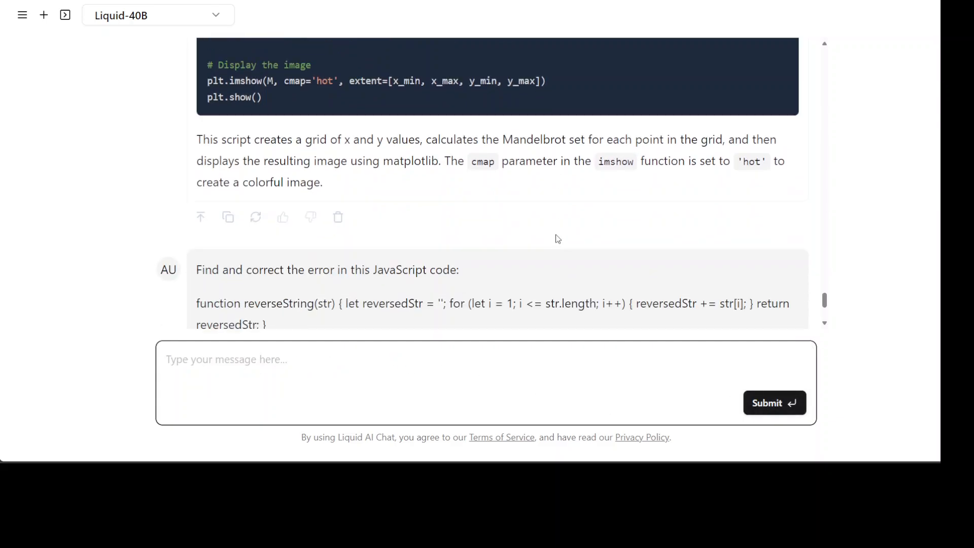
scroll("down", 3)
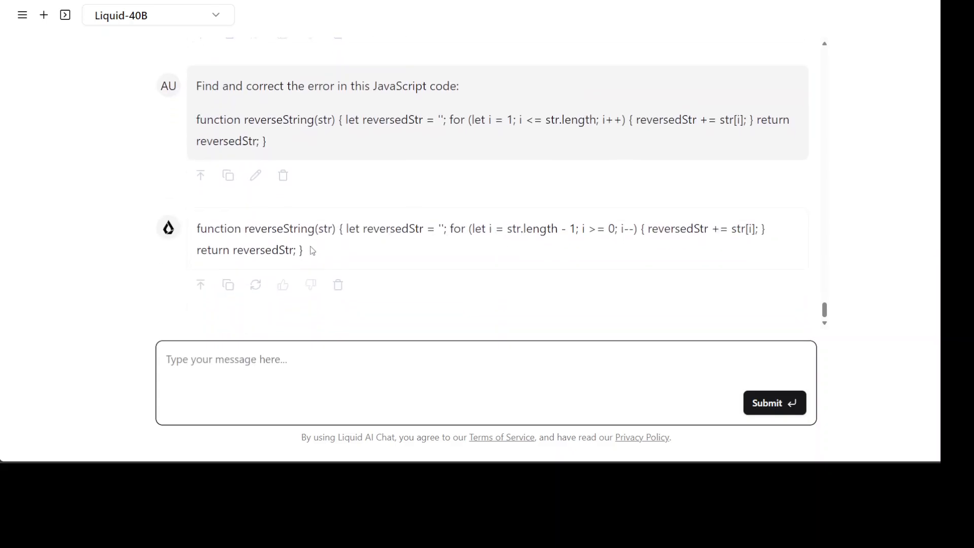
mouse_move(313, 253)
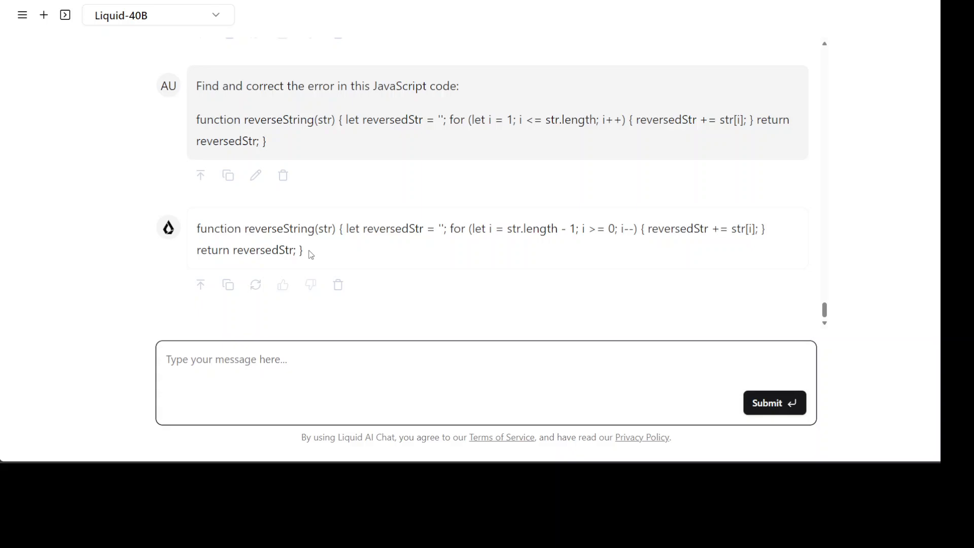
mouse_move(463, 142)
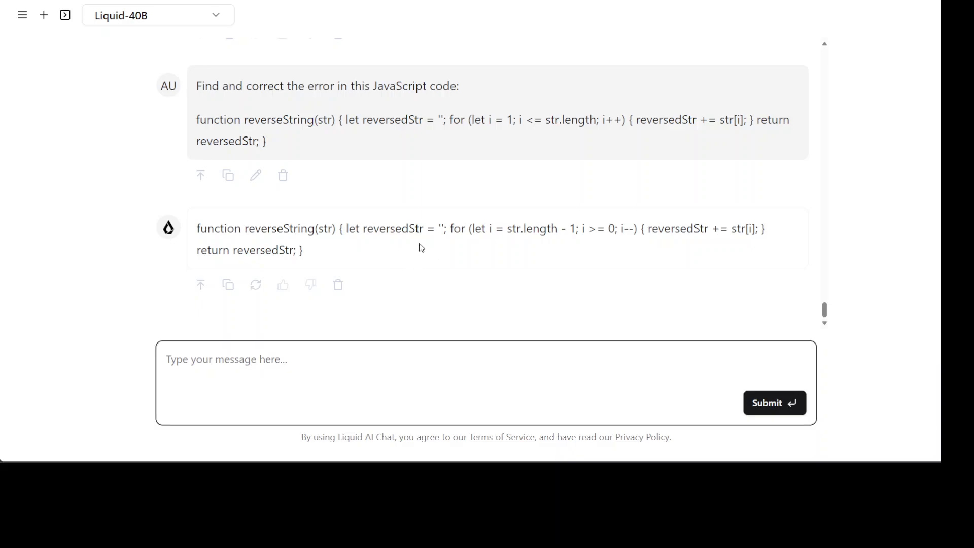
mouse_move(508, 237)
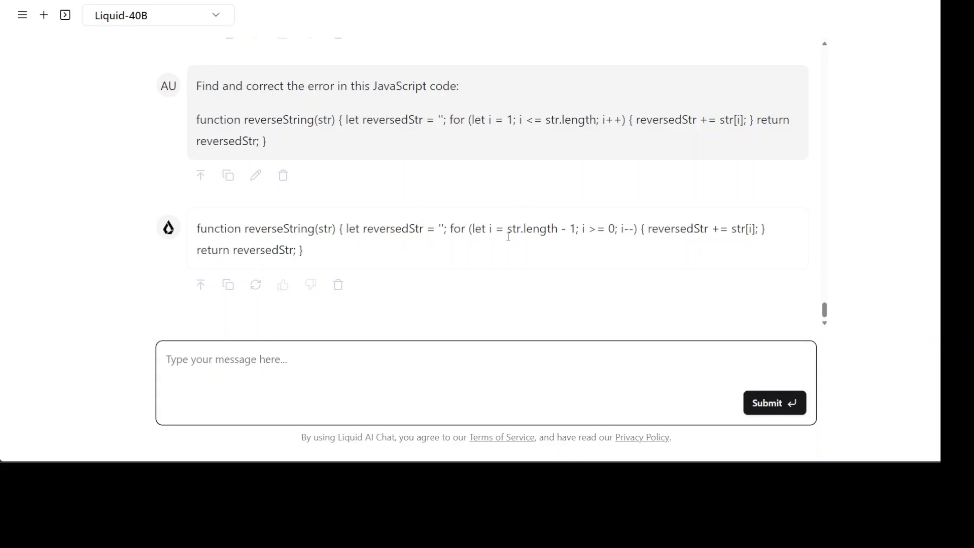
scroll("up", 3)
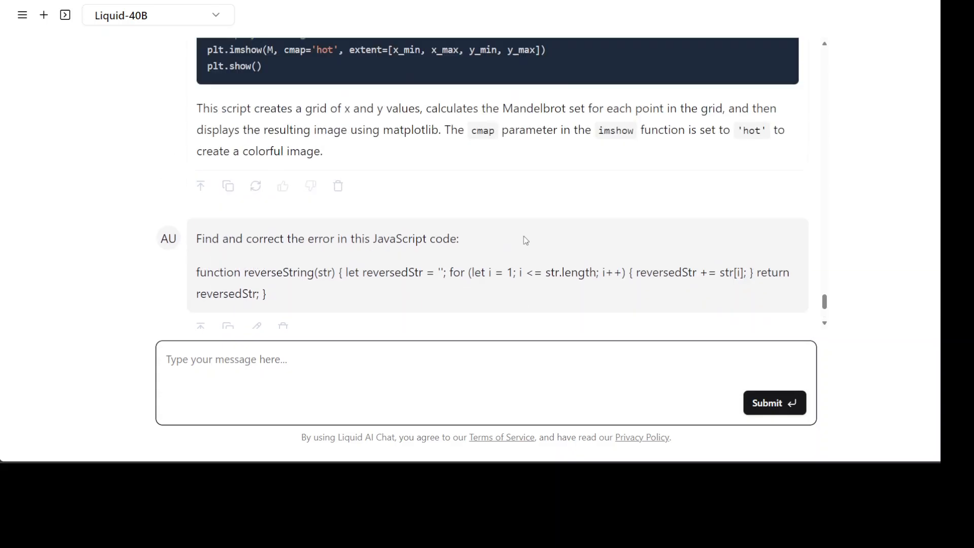
mouse_move(515, 263)
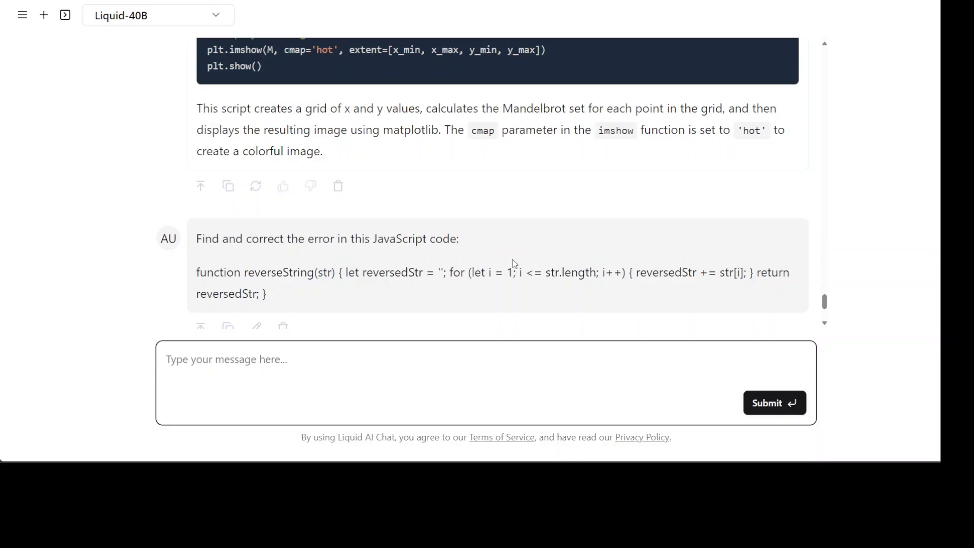
mouse_move(537, 256)
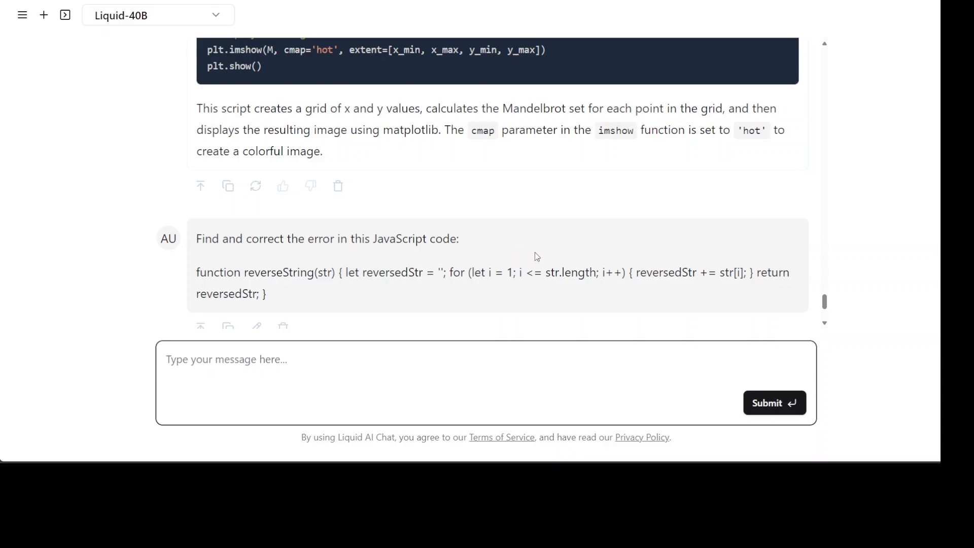
scroll("up", 3)
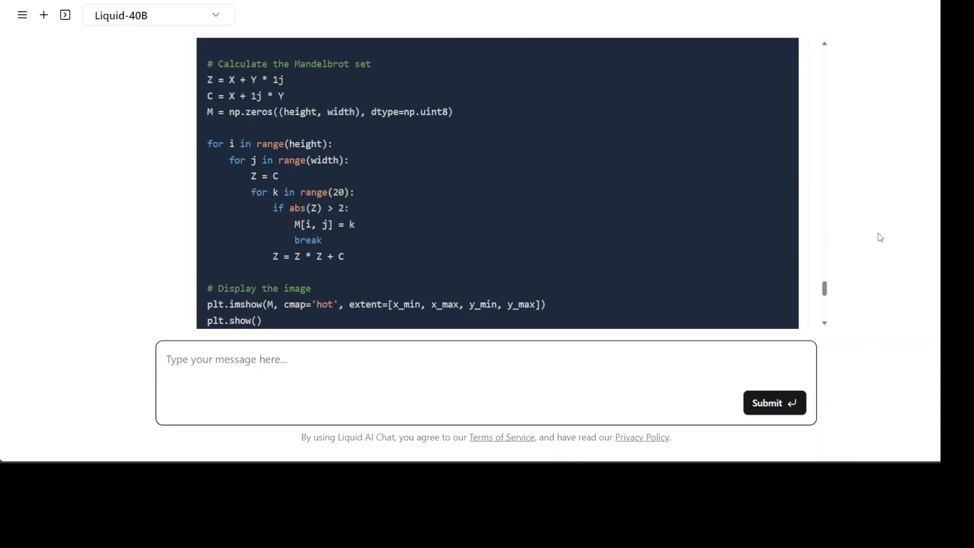
mouse_move(731, 94)
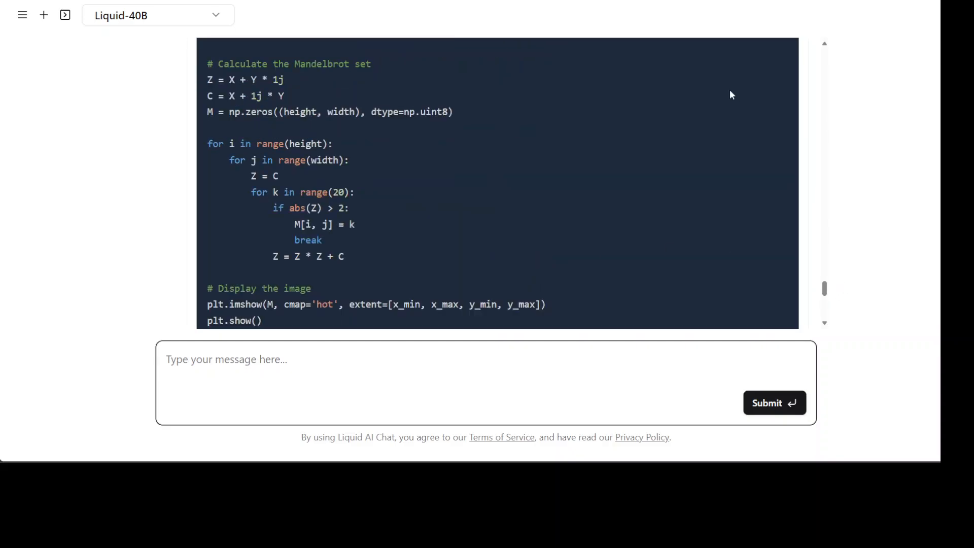